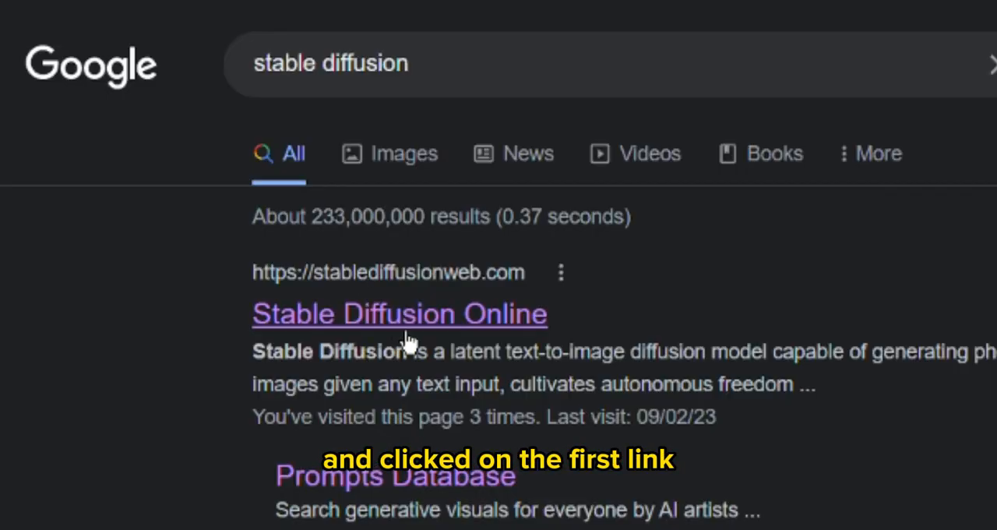
Open the Stable Diffusion Online site from the first Google search result
click(399, 313)
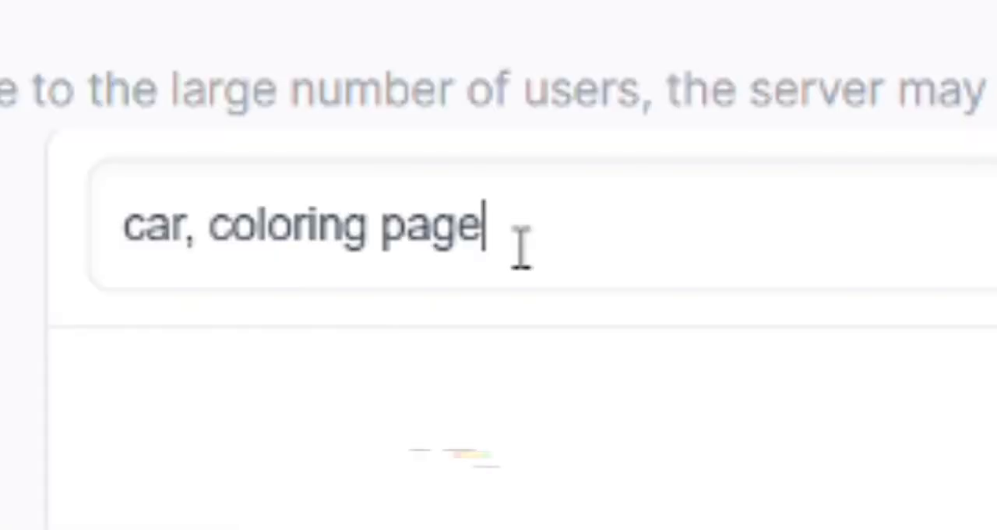
Extend the prompt to 'car, coloring page, house' and generate four coloring-page house images
text(, house)
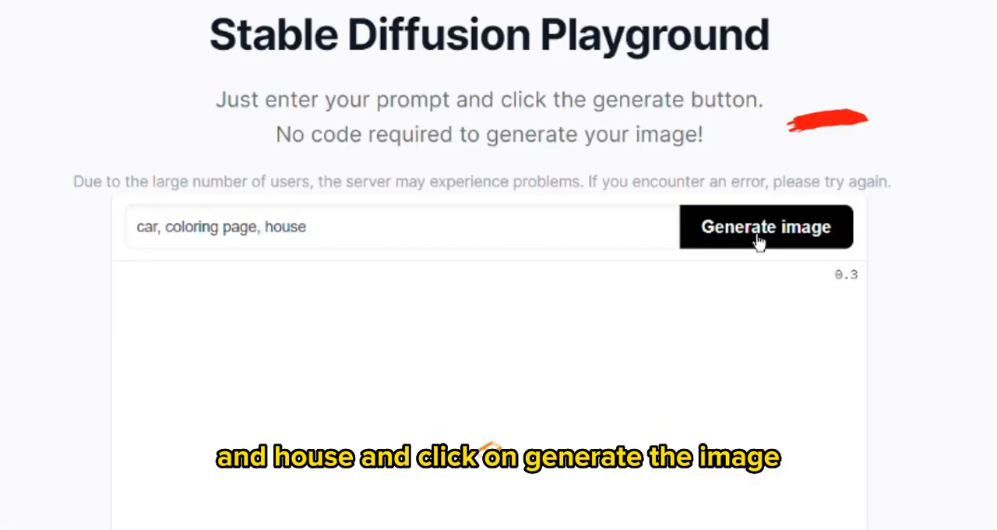
click(765, 228)
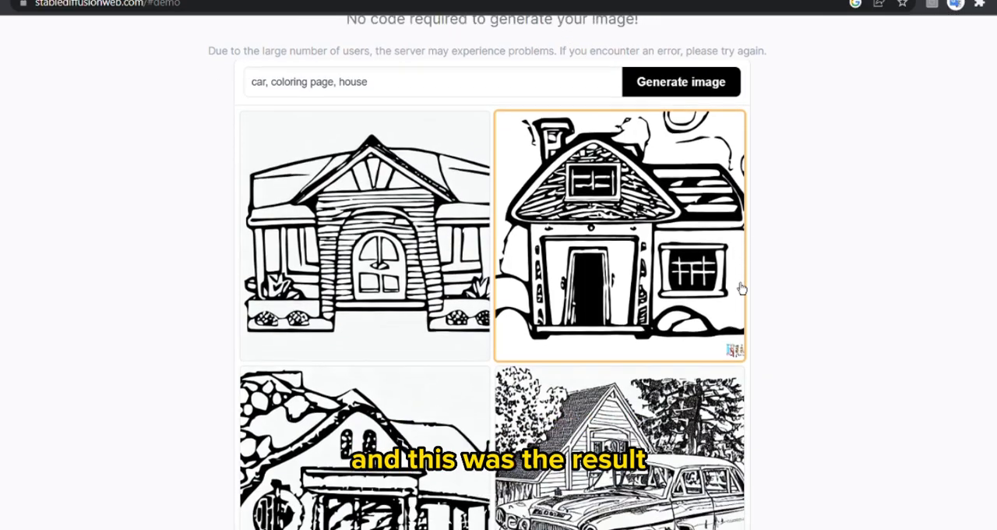
scroll(down, 3)
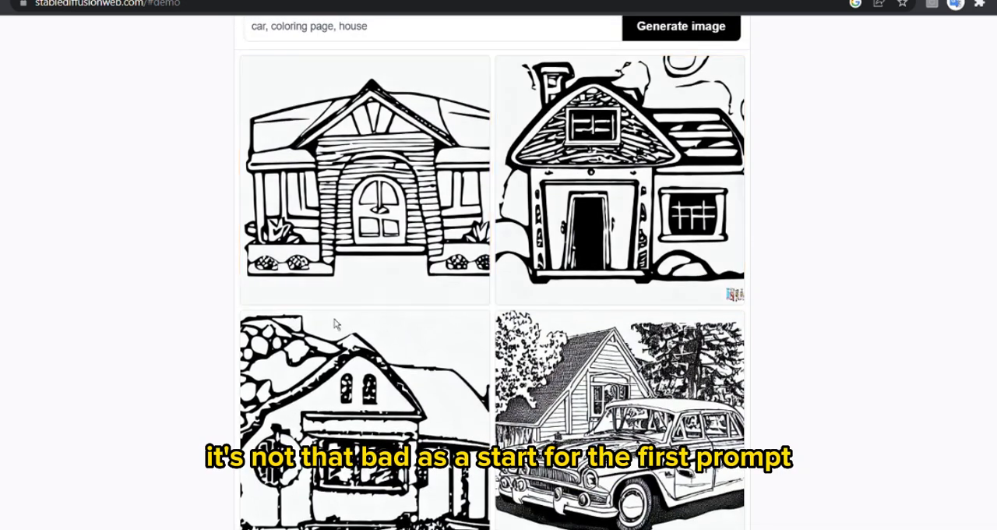
click(364, 181)
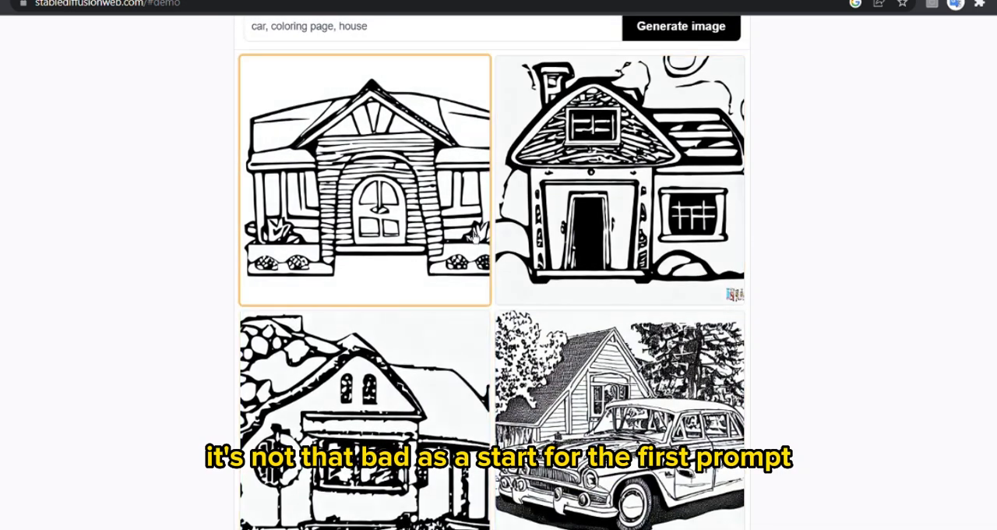
scroll(down, 3)
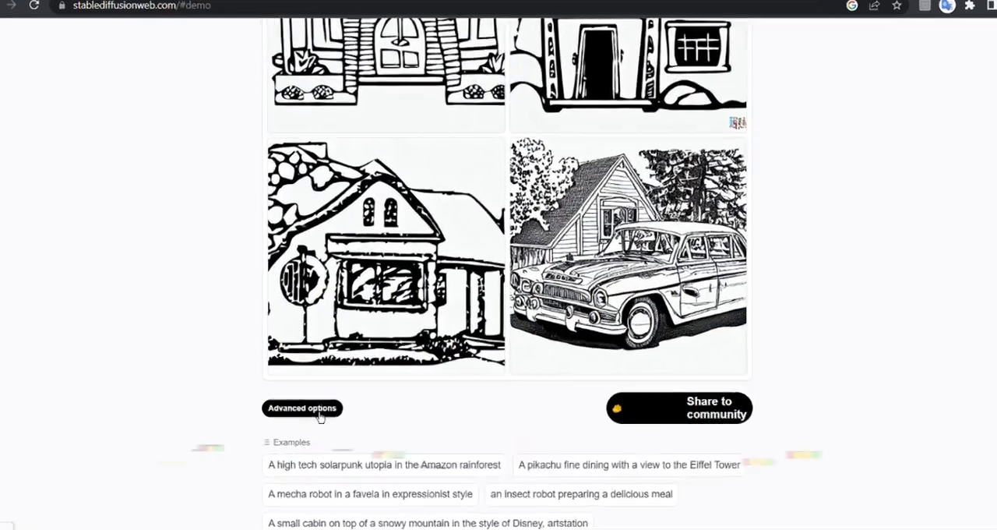
Reveal the advanced options with Images, Steps, Guidance Scale and Seed shown as unavailable
click(303, 408)
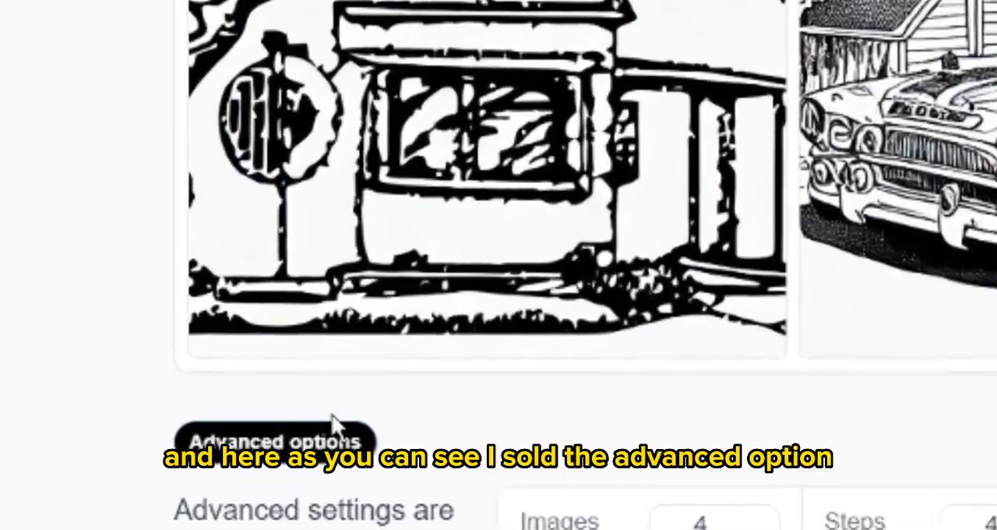
scroll(down, 3)
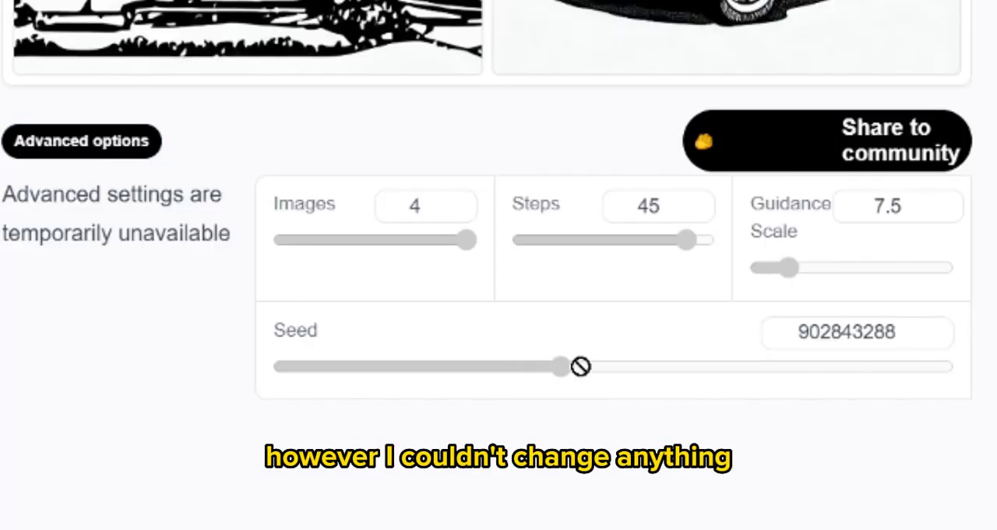
mouse_move(39, 240)
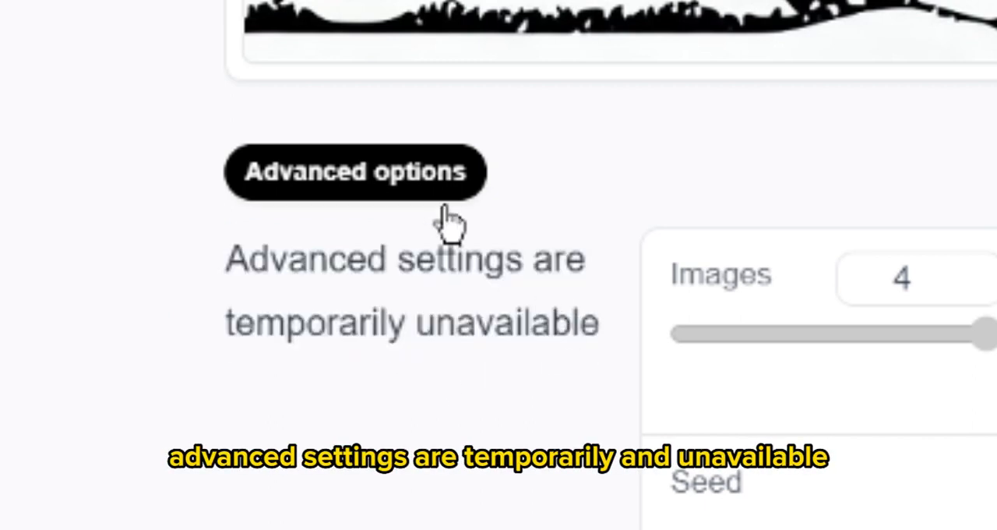
scroll(up, 3)
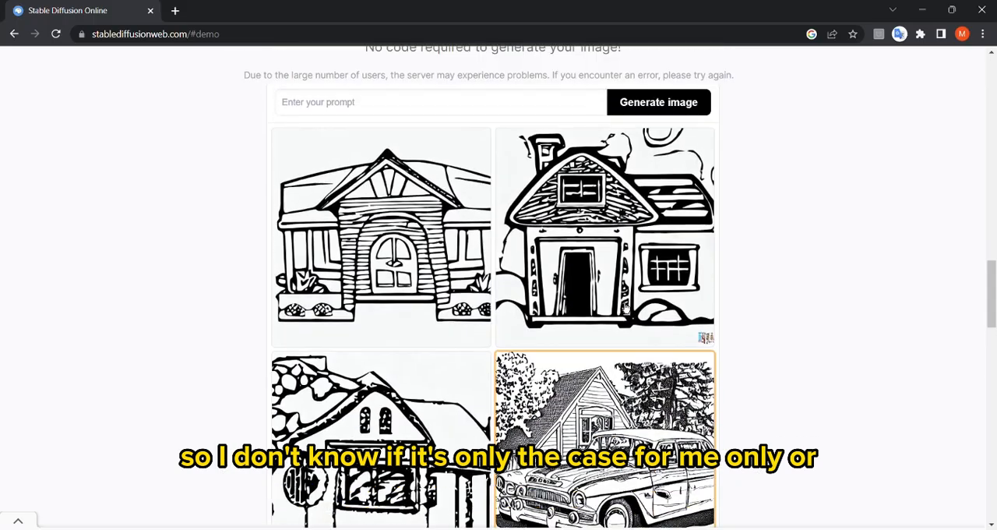
Generate four detailed house drawings from 'car, coloring page, house, tree, high detailed, realistic'
text(car, coloring page, house)
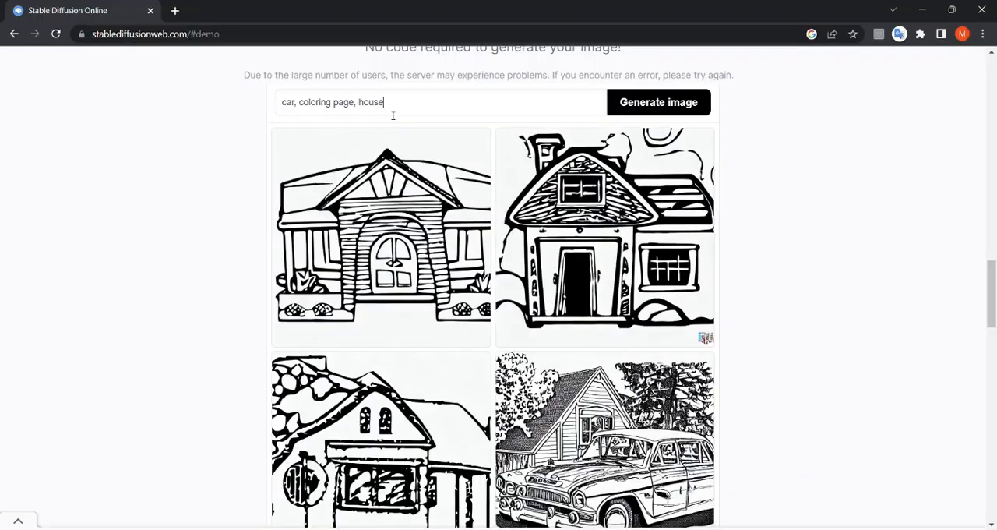
text(, tree)
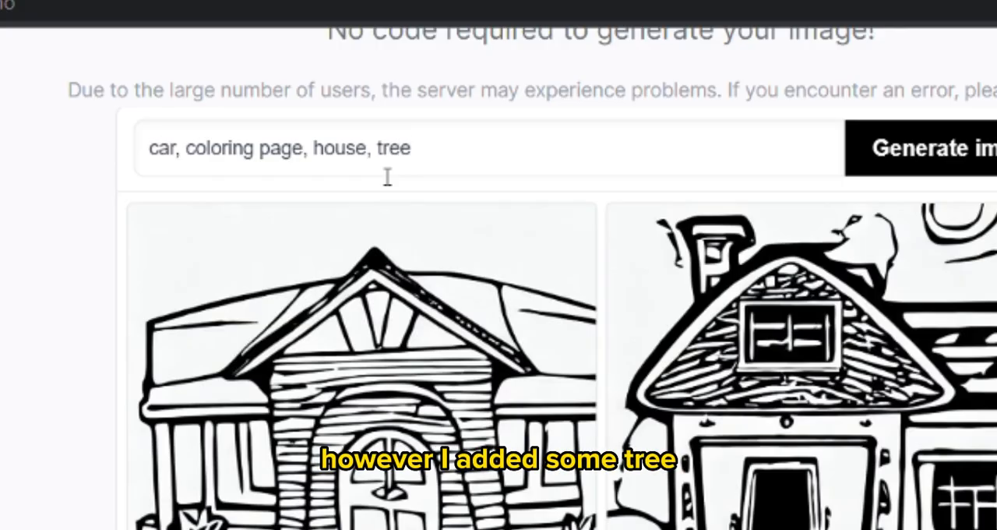
text(, high detailed, realistic)
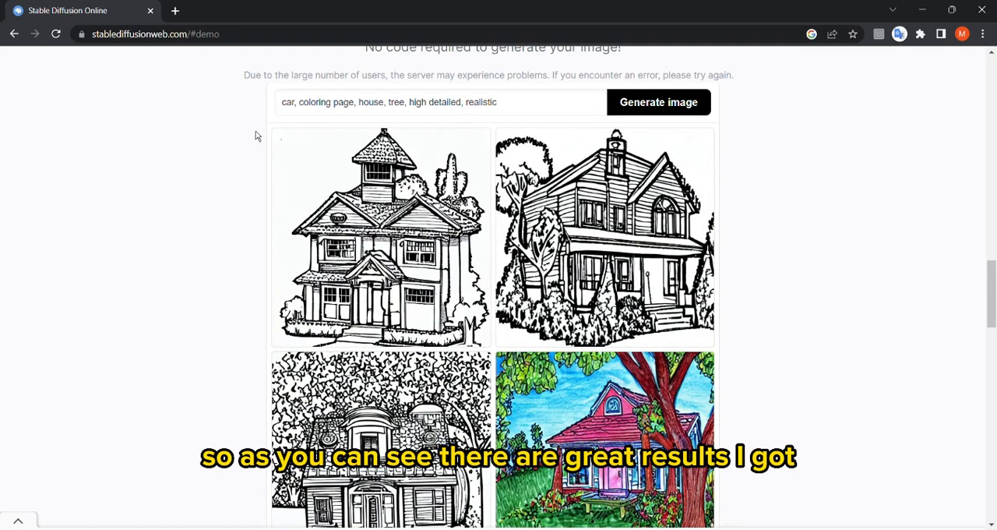
scroll(down, 3)
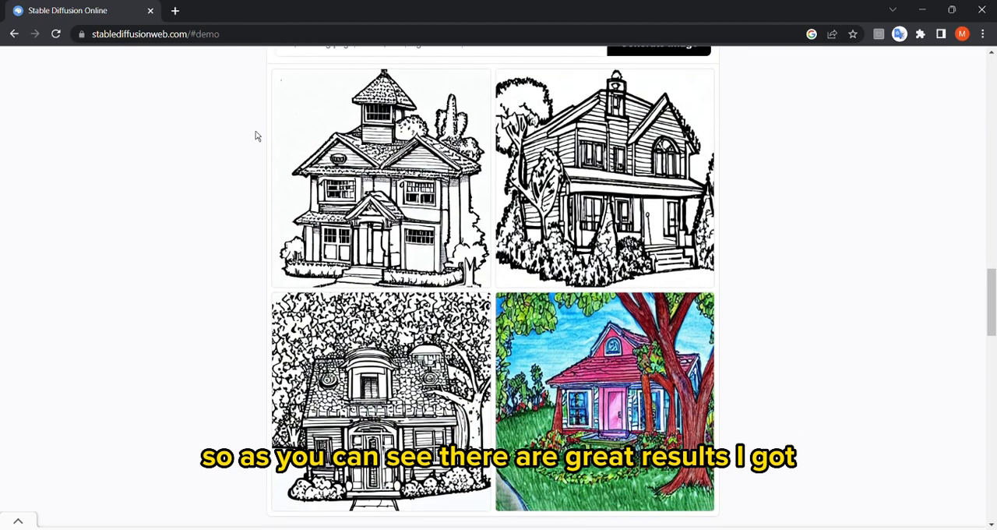
scroll(down, 3)
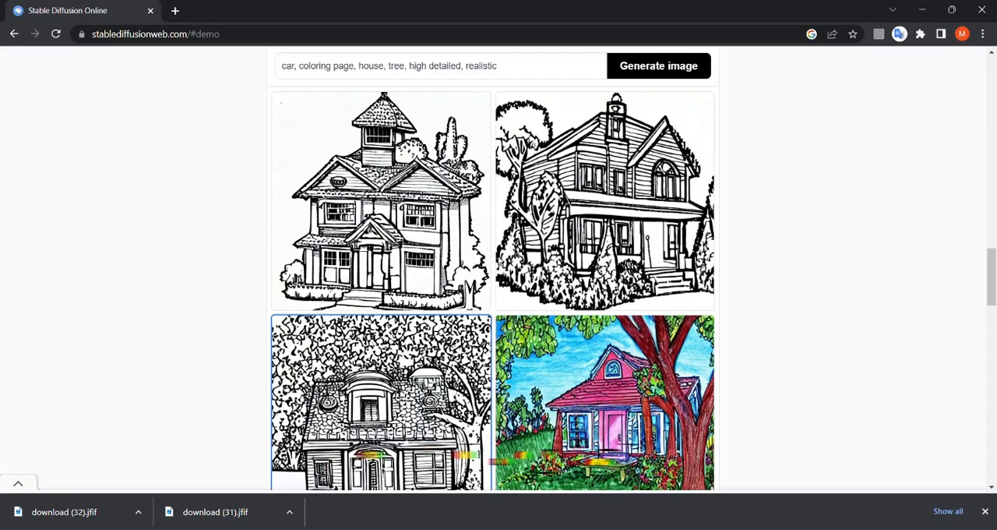
Generate new house images with birds, sky, sun and white and black added to the prompt
text(birds)
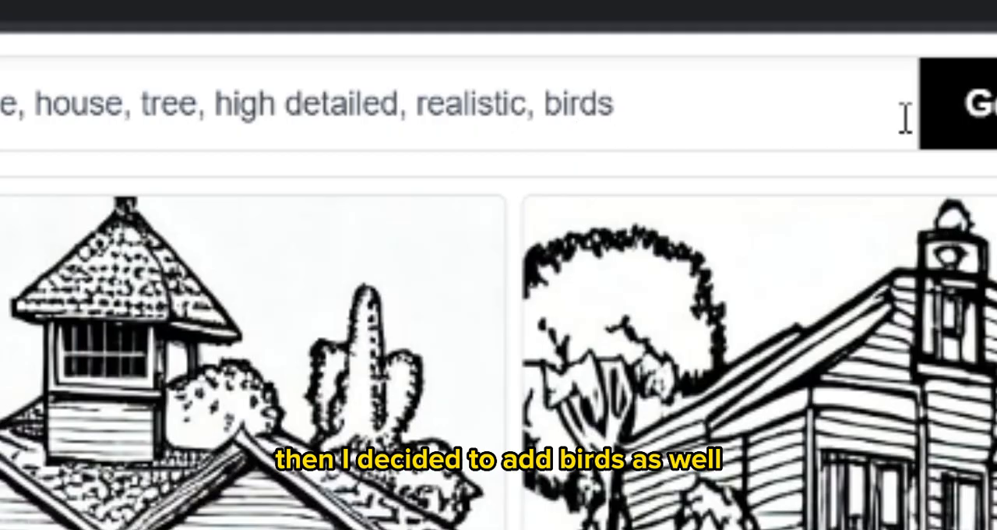
click(657, 66)
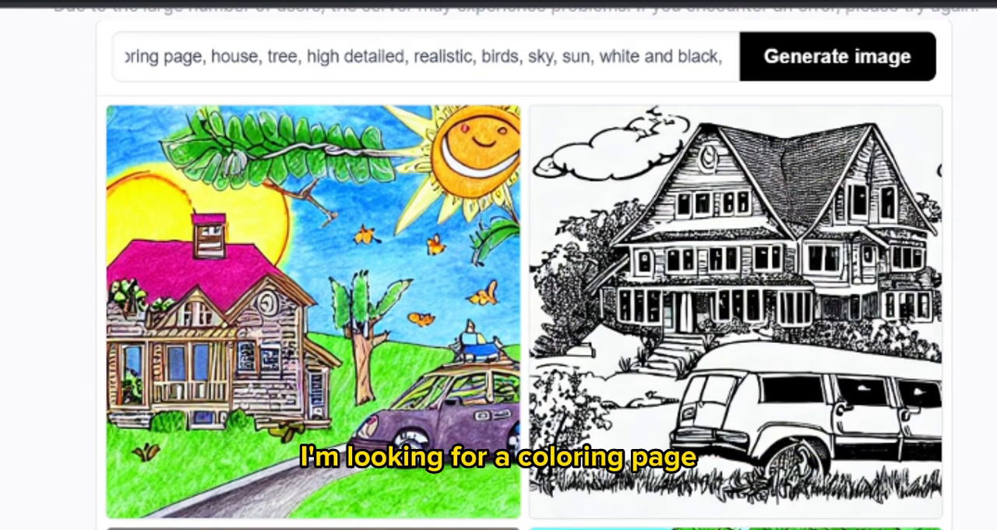
scroll(down, 3)
text( to color)
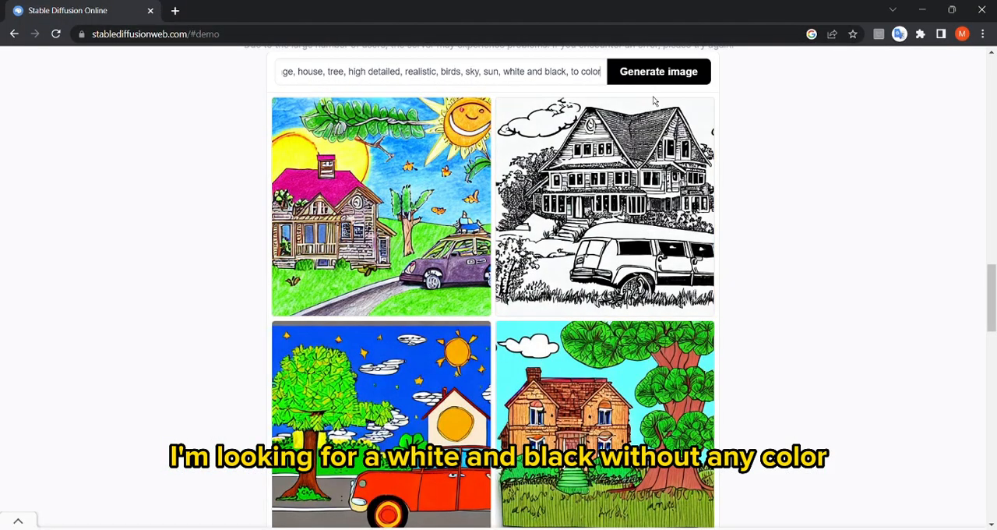
Generate another black-and-white house set, then return to the home page's Prompt Database option
click(657, 72)
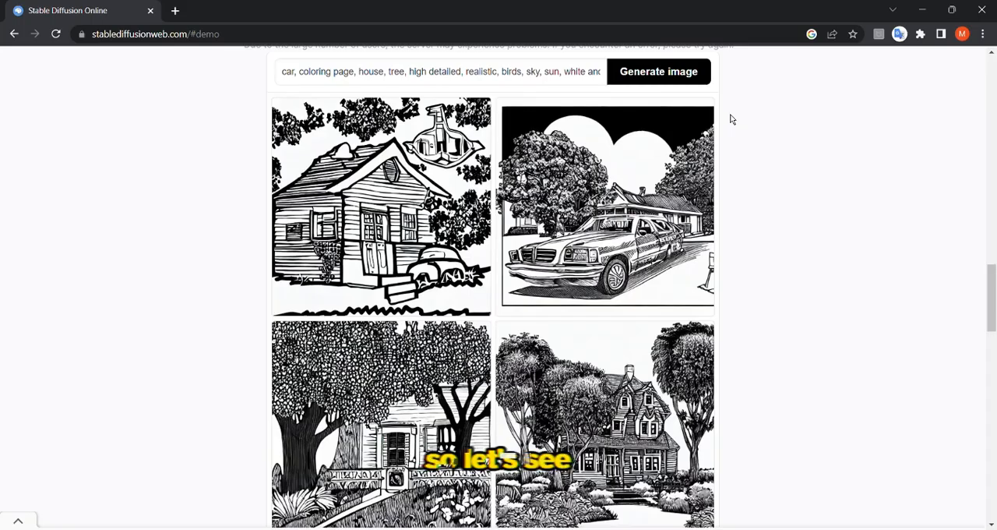
scroll(down, 3)
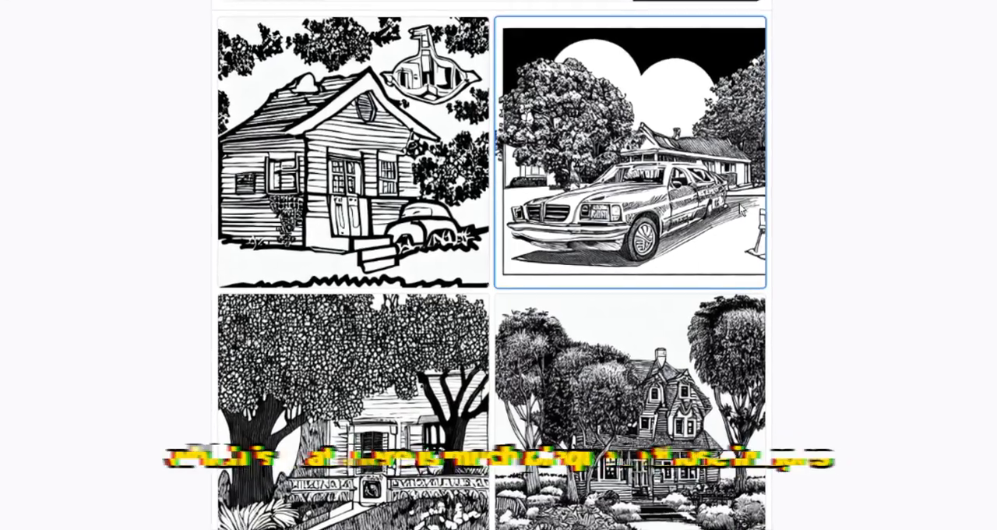
scroll(up, 3)
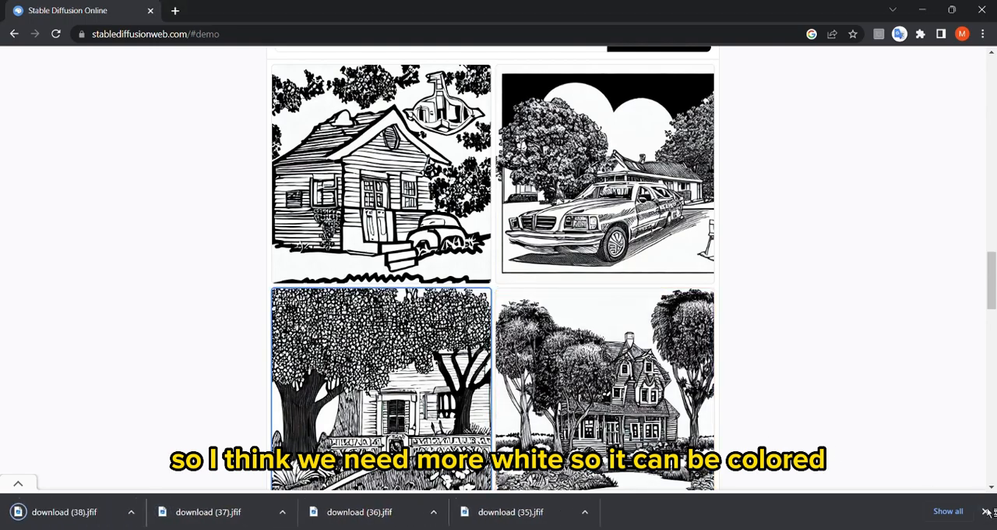
scroll(up, 3)
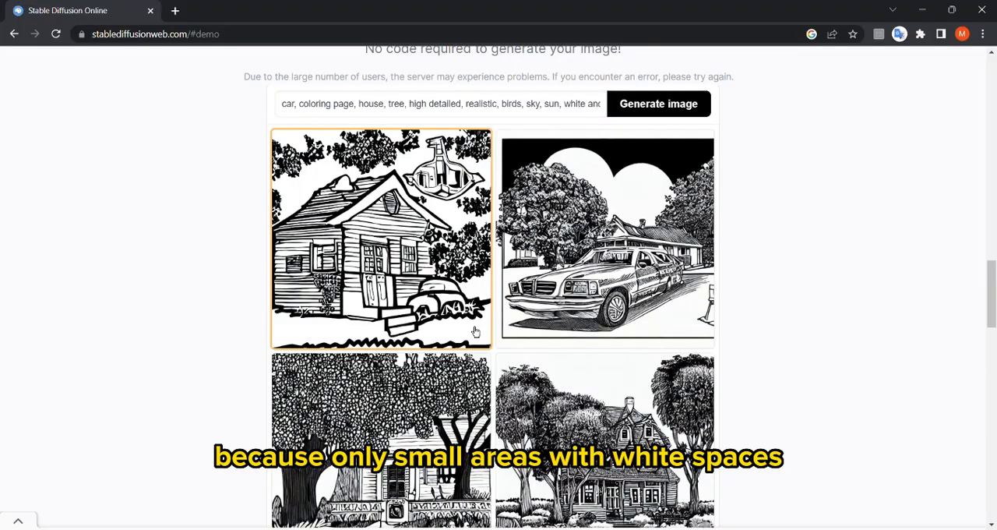
scroll(up, 3)
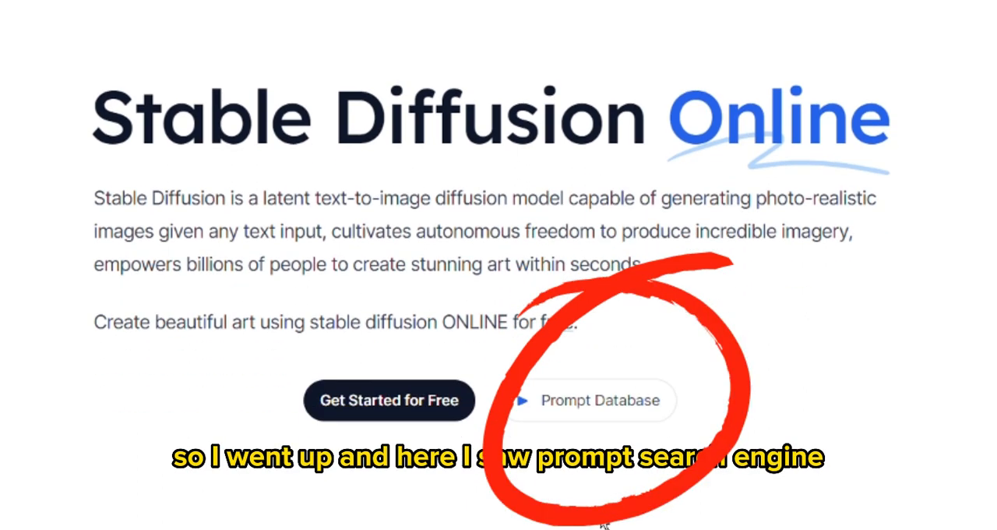
Search the prompt database for 'coloring page'
click(590, 399)
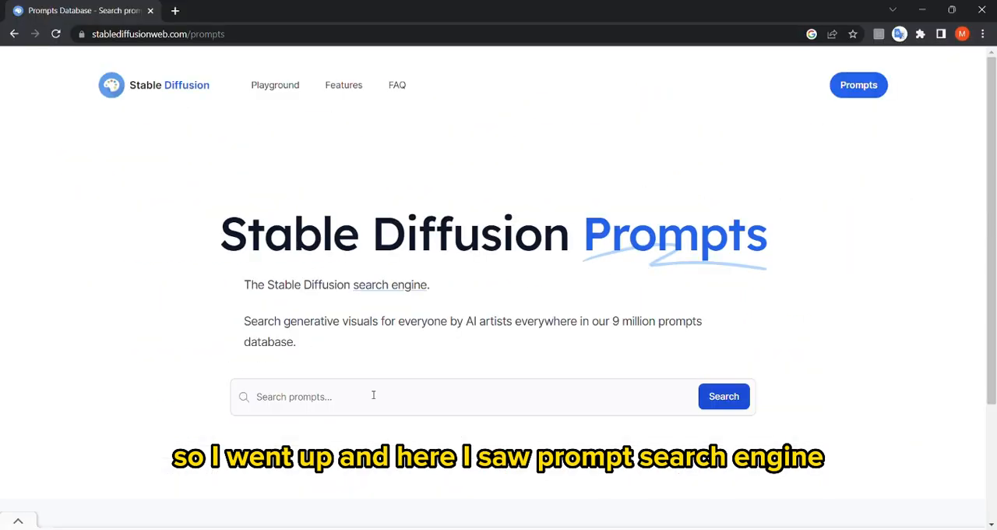
text(col)
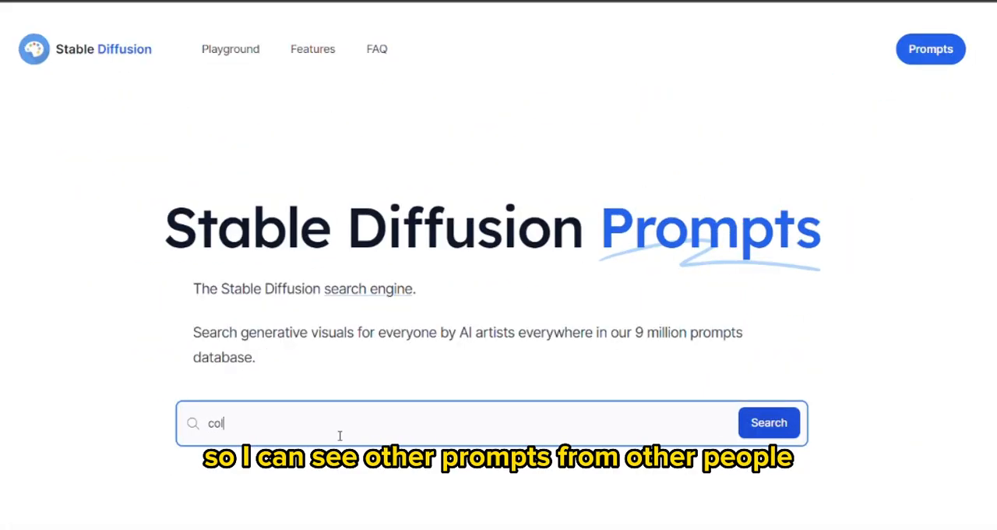
text(oring)
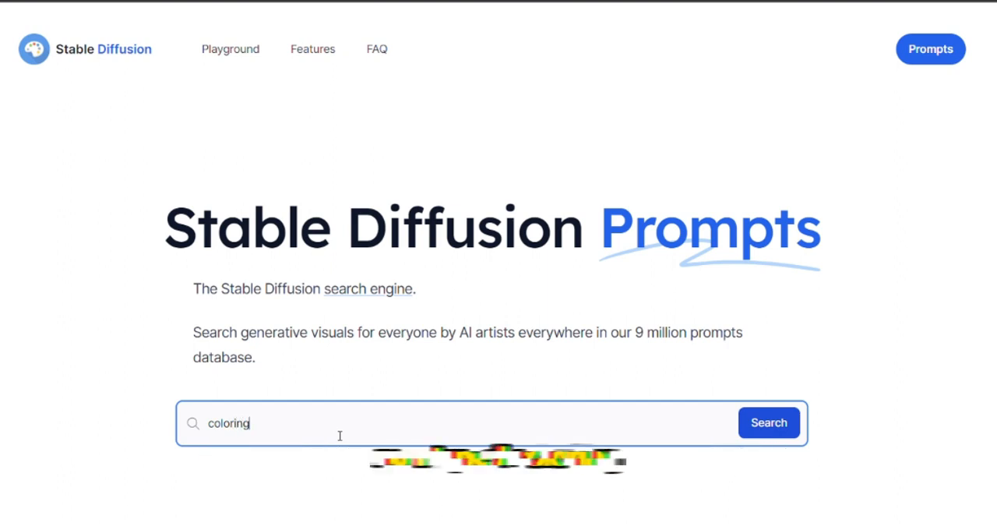
text(page)
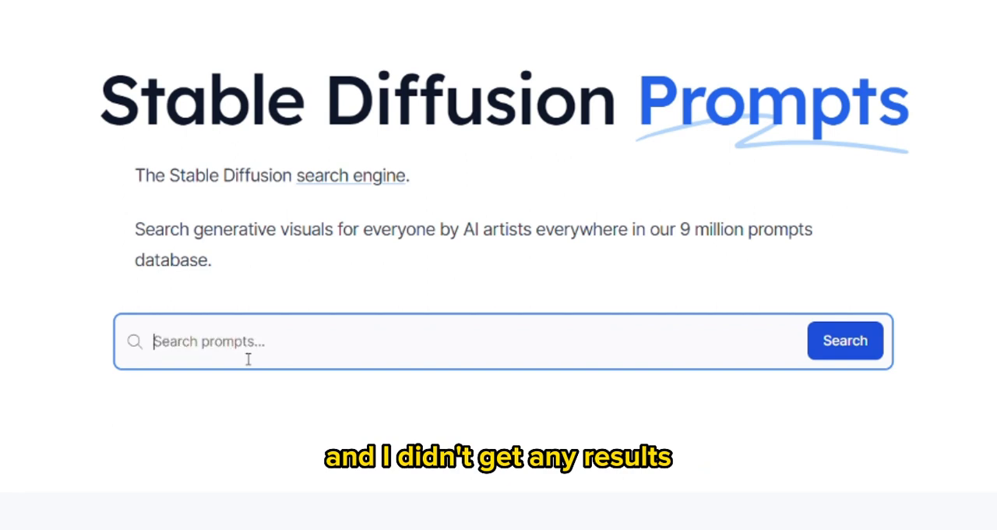
Search the prompt database for 'car' and then 'an elephant saying hi', getting no results
text(car)
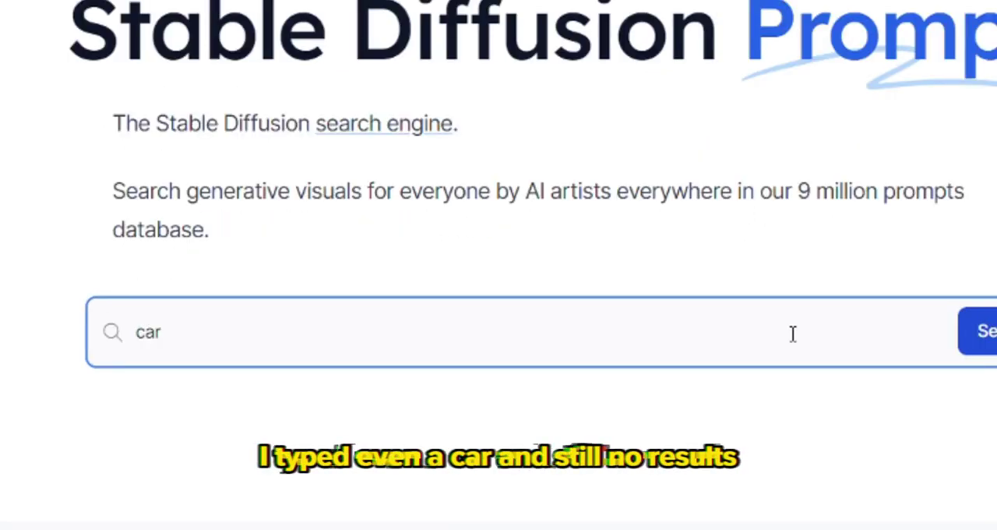
double_click(148, 332)
text(an elep)
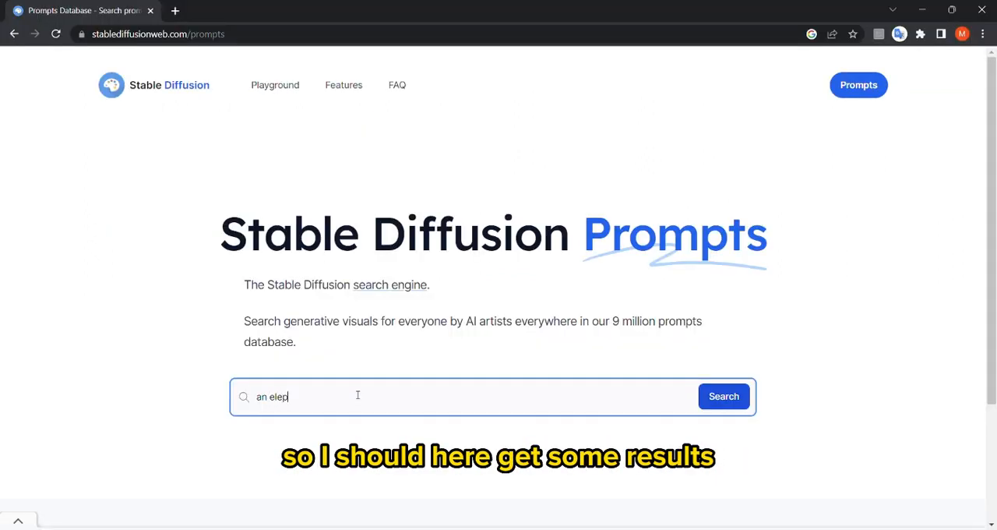
text(hant saying hi)
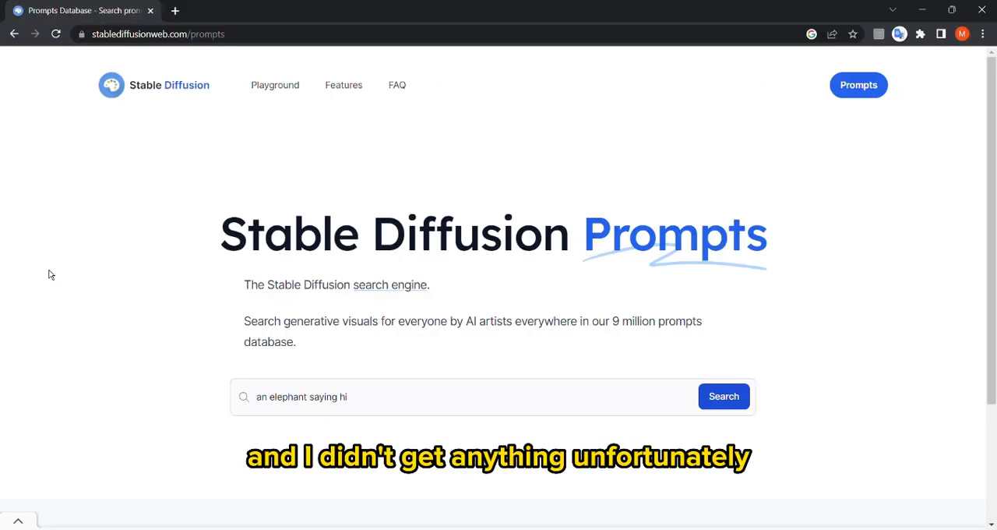
click(274, 86)
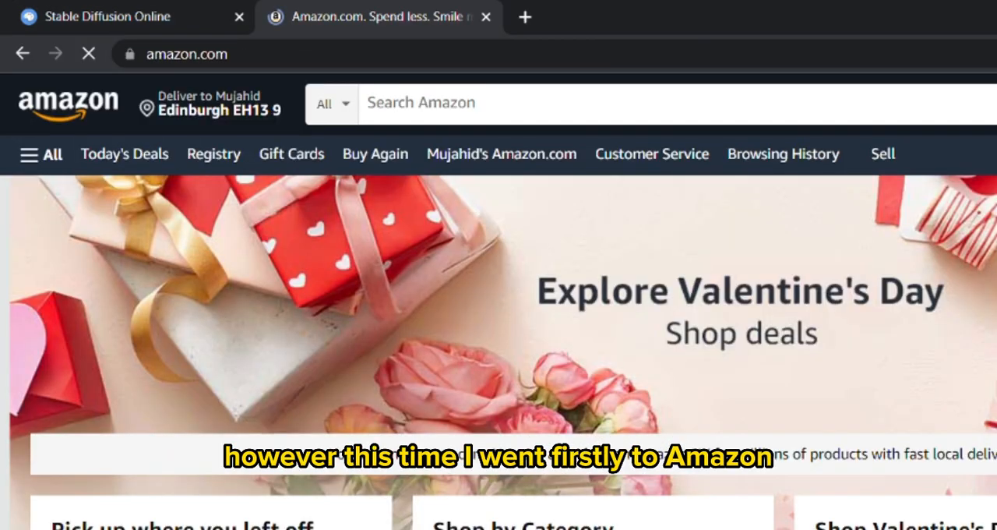
Search Amazon for 'coloring book' and browse the best-selling results
text(co)
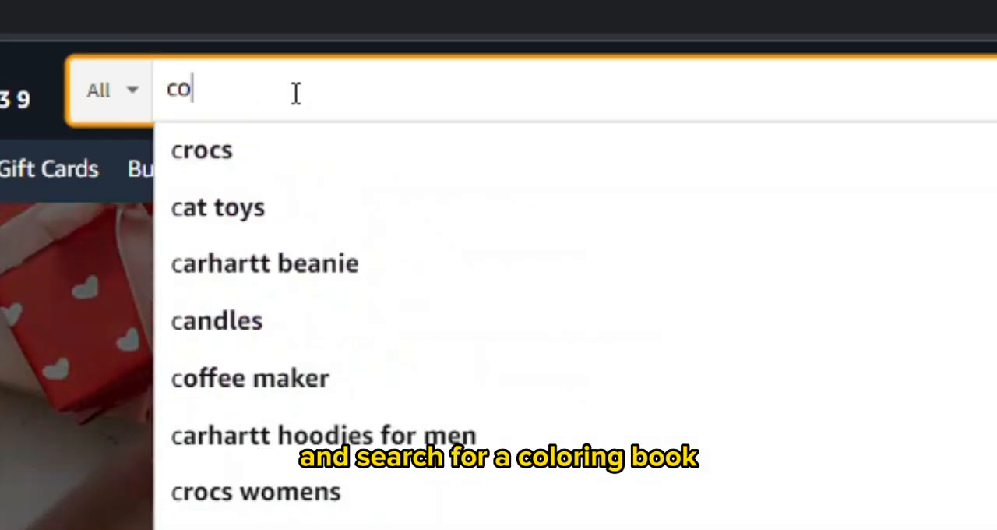
text(loring)
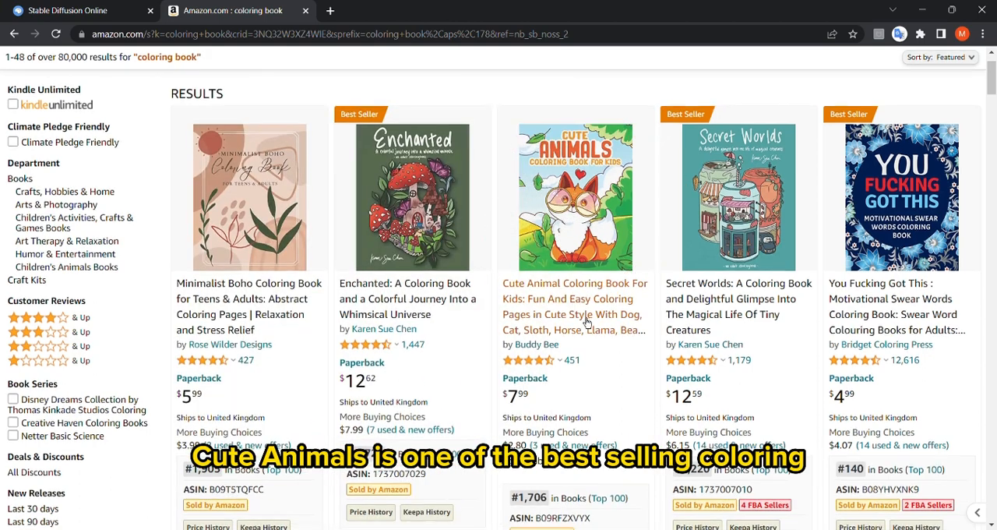
scroll(down, 3)
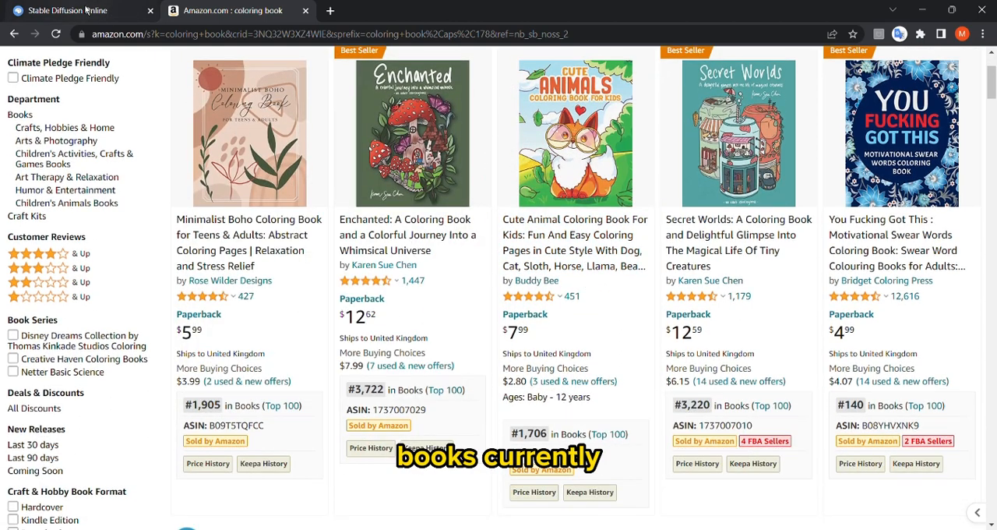
Generate farm-animal coloring pages from 'animals, coloring page, farm, realistic, high detail'
click(65, 11)
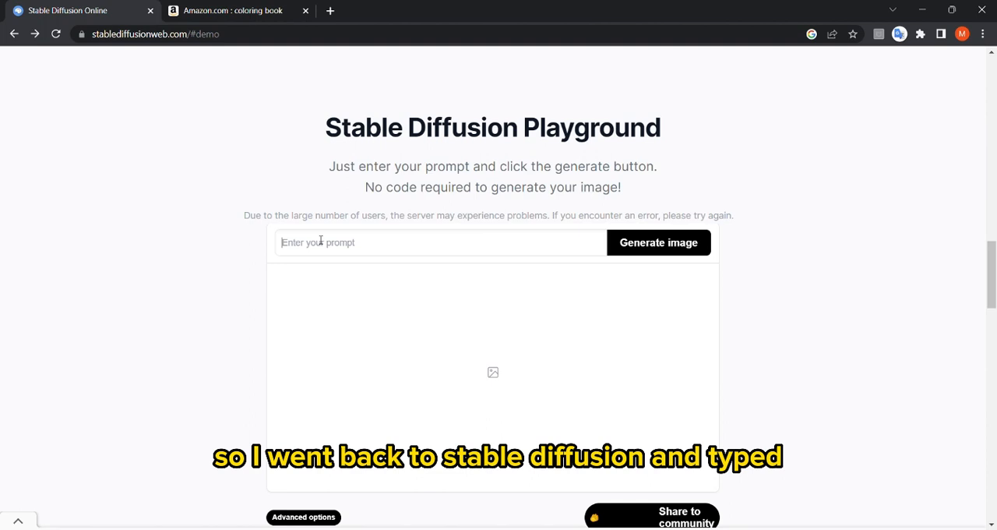
text(animals, coloring page, farm)
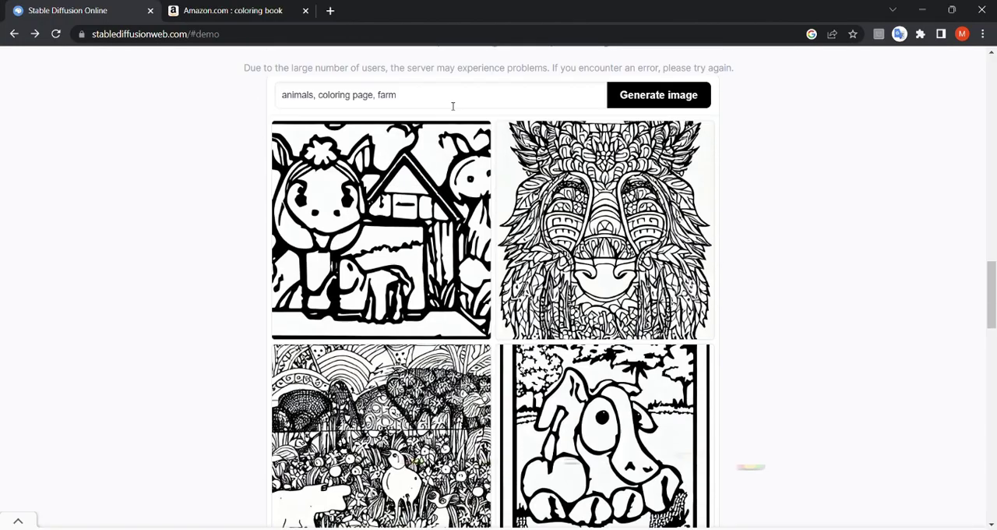
text(, rea)
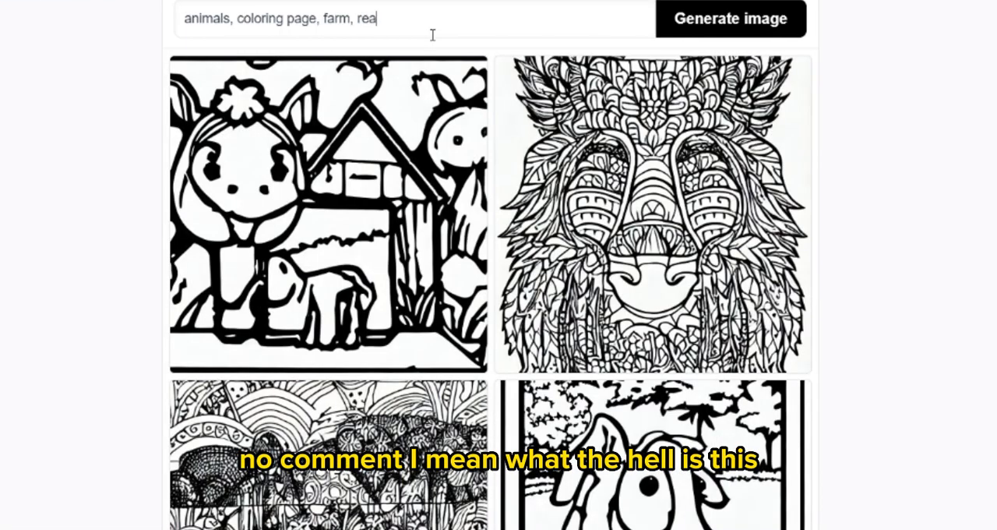
text(listic, h)
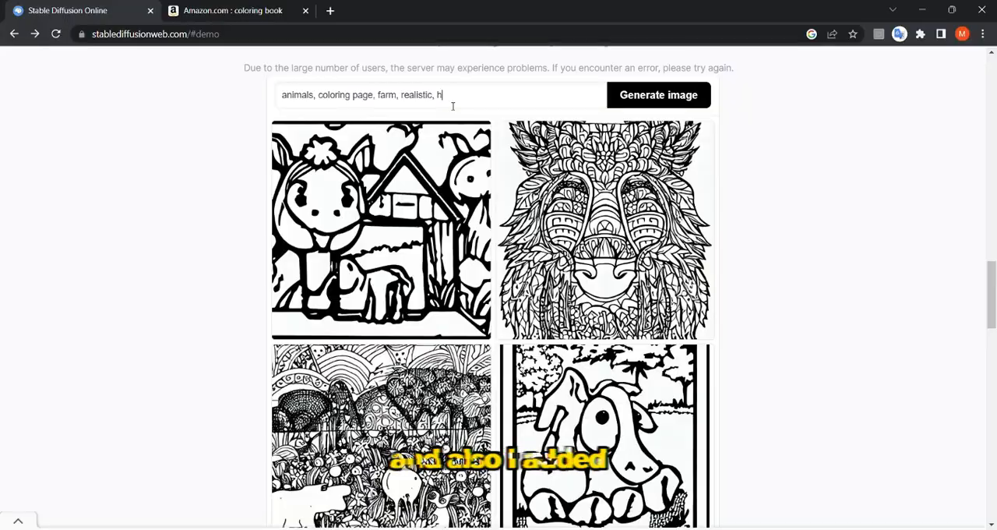
text(igh de)
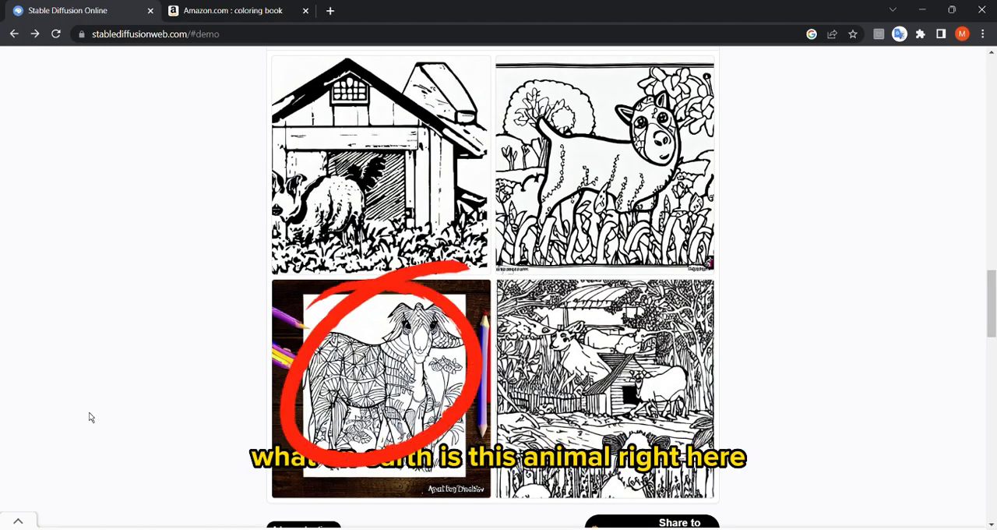
Use the Creepy Kawaii Pastel Goth coloring book title from Amazon as a prompt and generate images
click(233, 11)
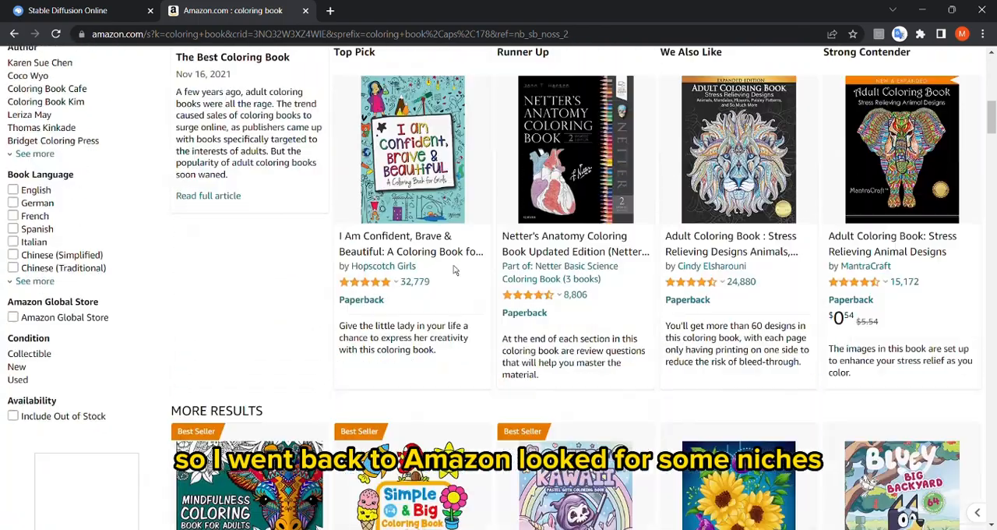
scroll(down, 3)
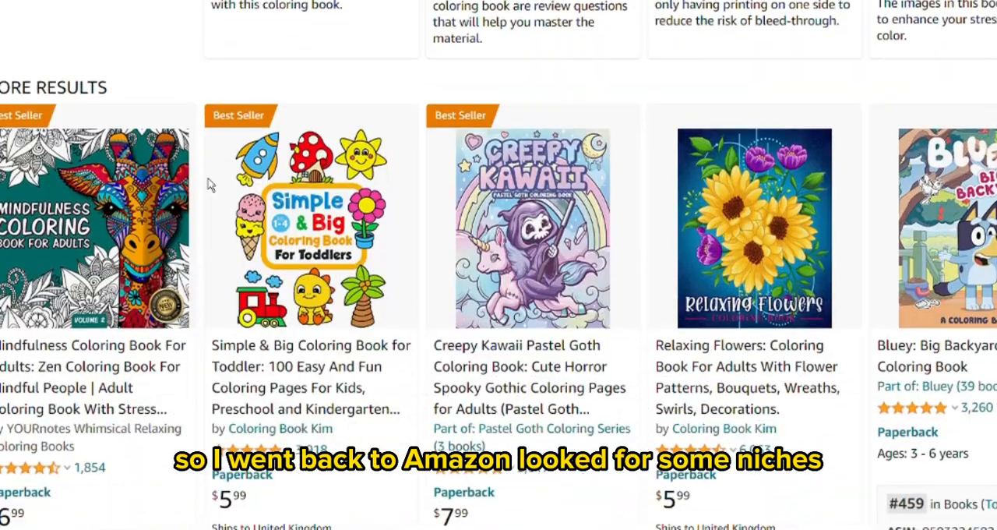
click(533, 226)
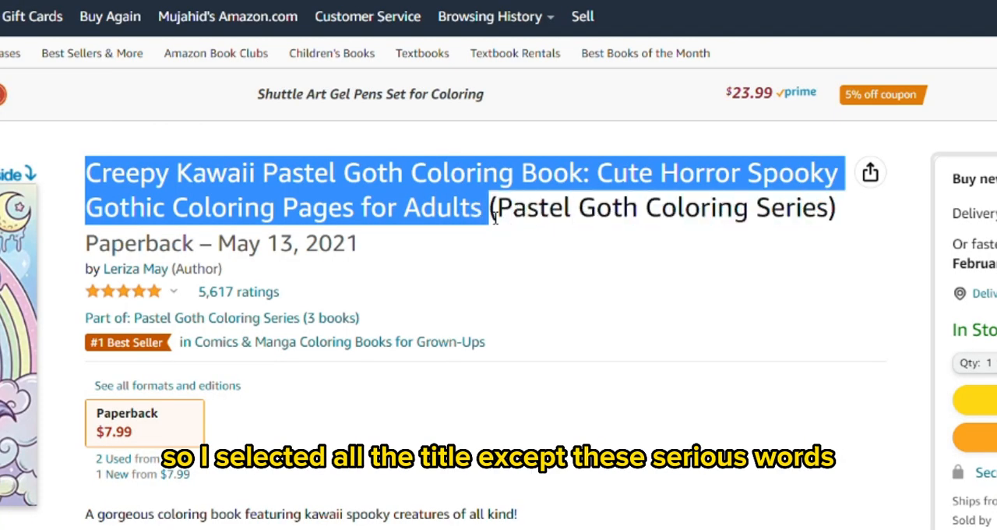
click(66, 11)
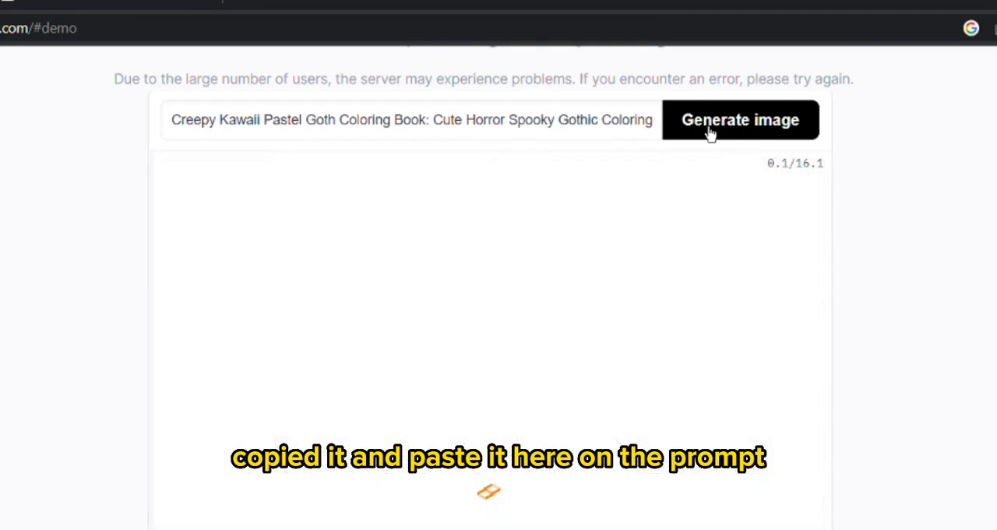
click(739, 118)
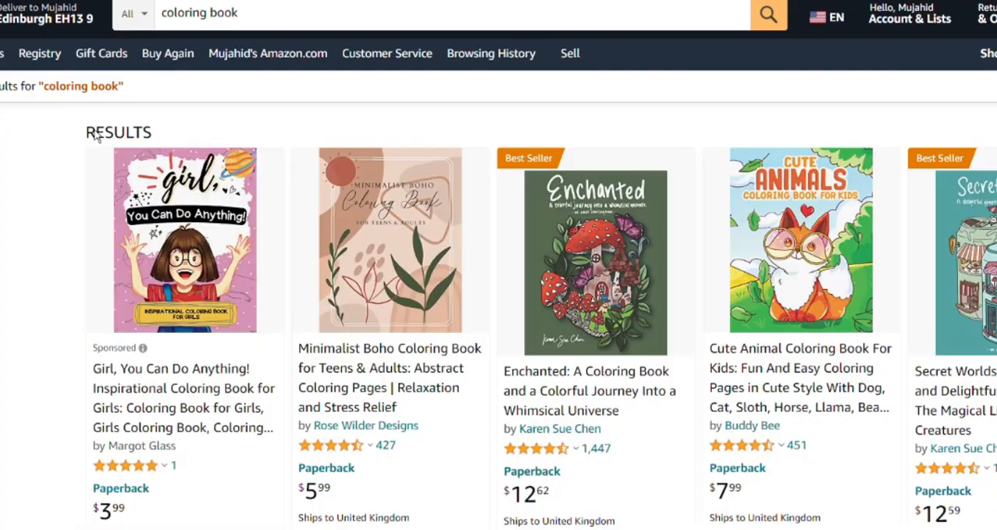
Generate images from the pasted 101 Patterns subtitle, then set the prompt to a lone '?'
scroll(down, 3)
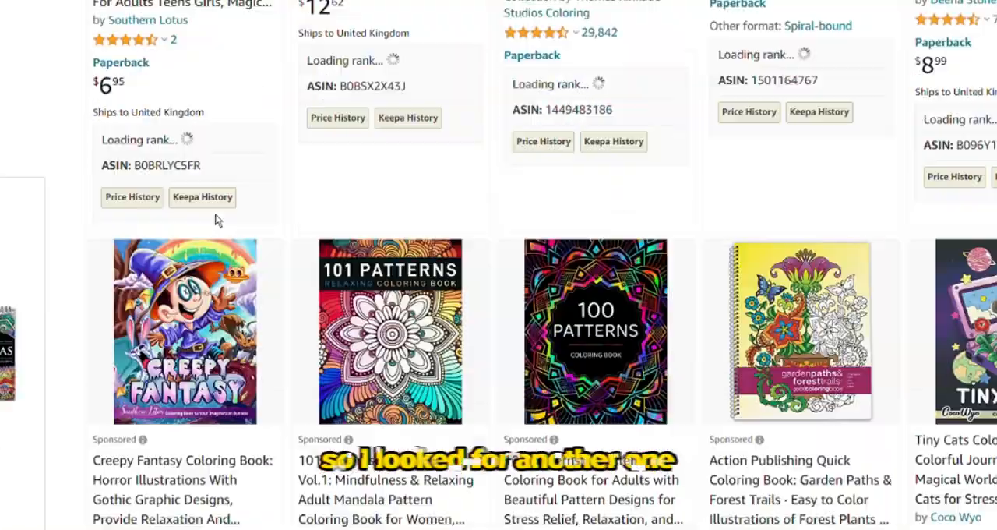
click(390, 330)
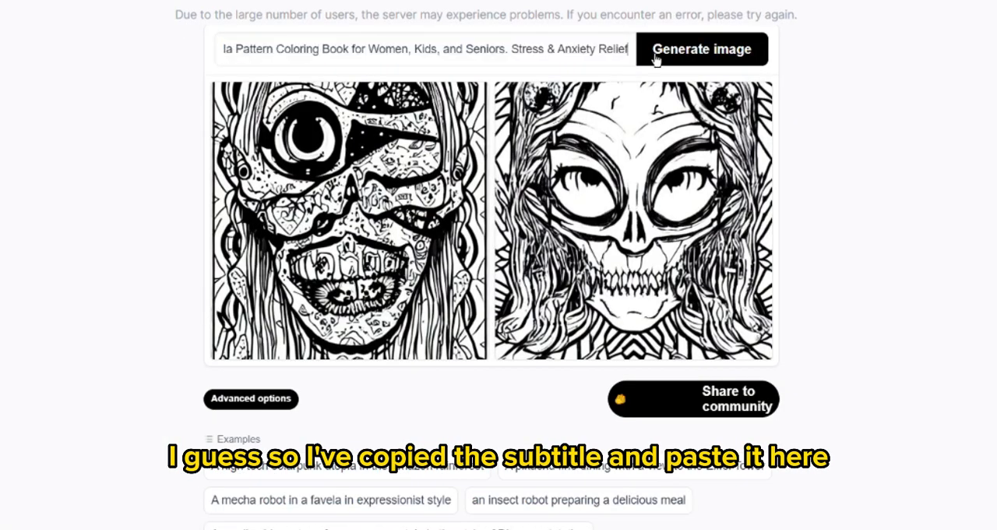
click(702, 50)
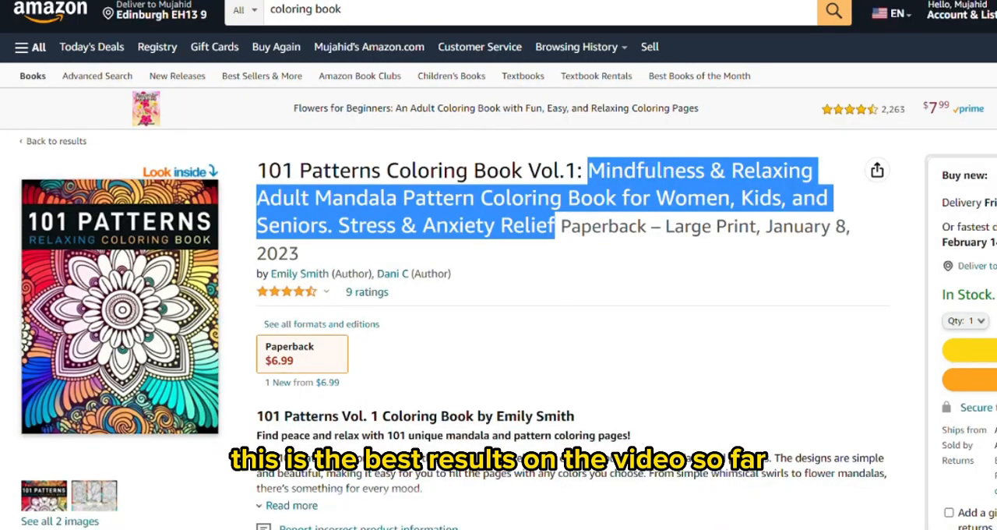
click(69, 11)
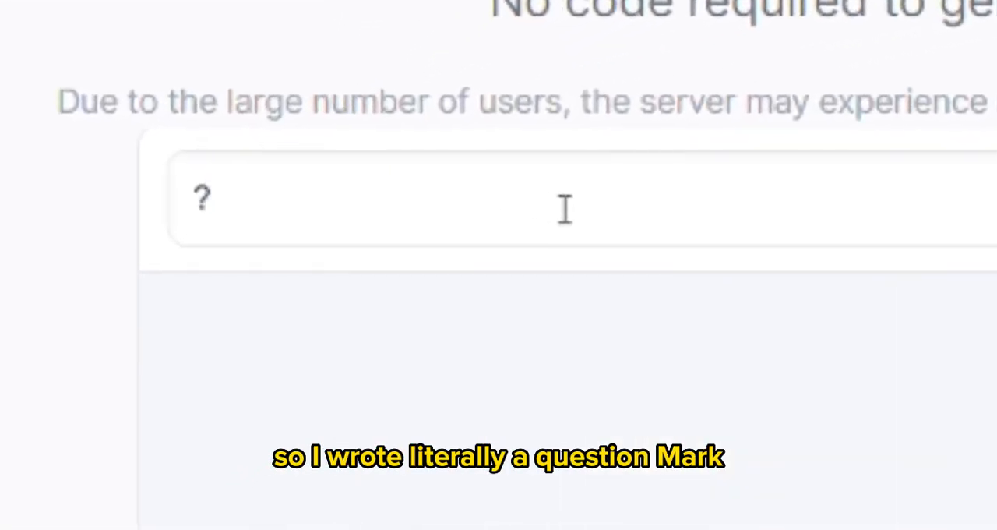
scroll(up, 3)
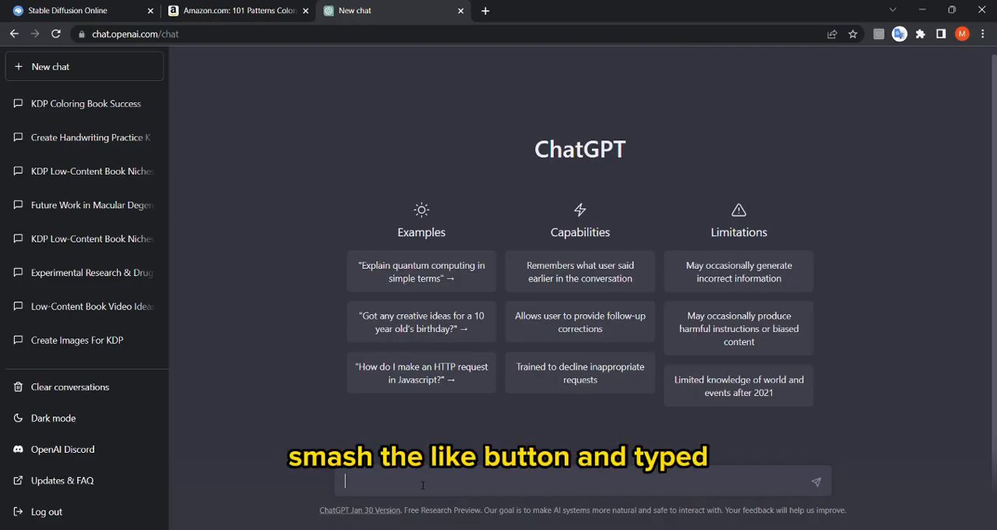
Ask ChatGPT to 'write 10 prompts for an AI image generator to create animals coloring pages'
text(write 10 prompts)
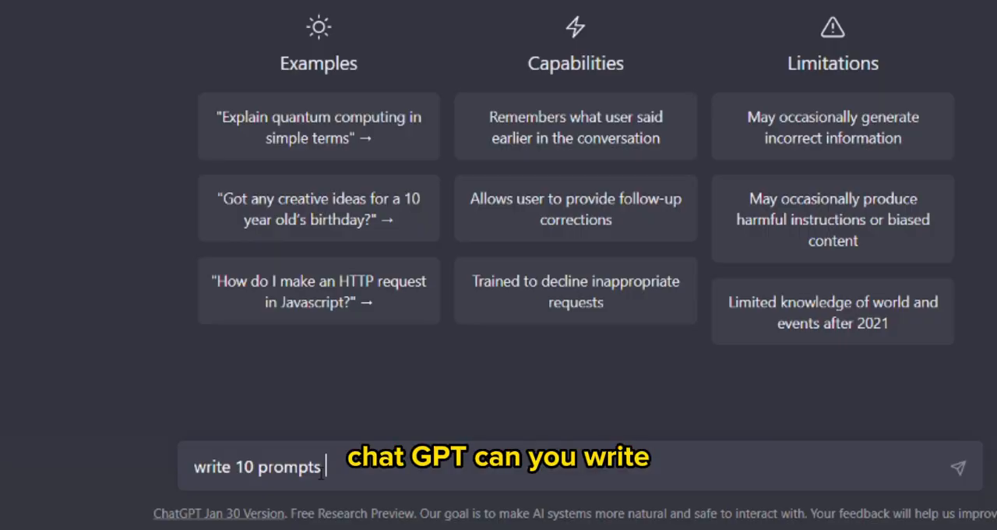
text(for an AI im)
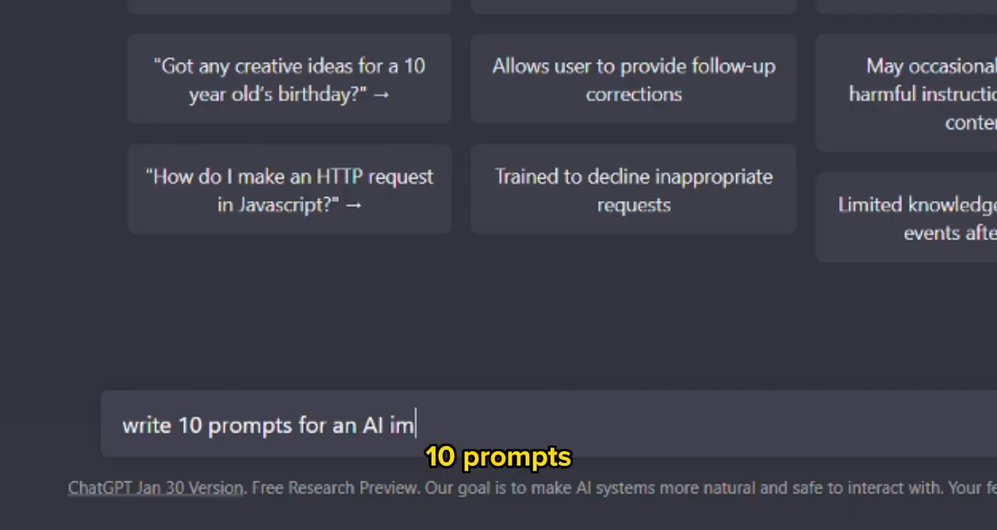
text(age generetor)
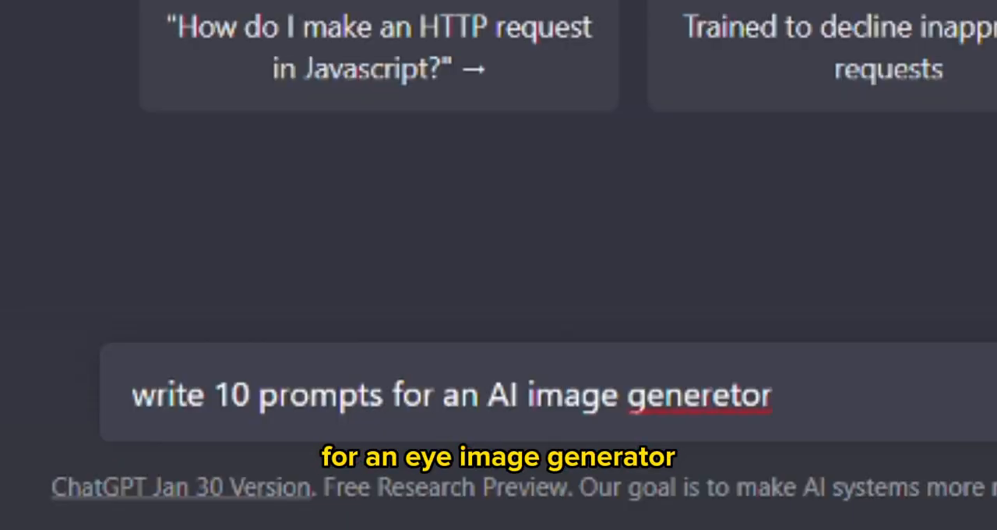
text(to create animals coloring pages)
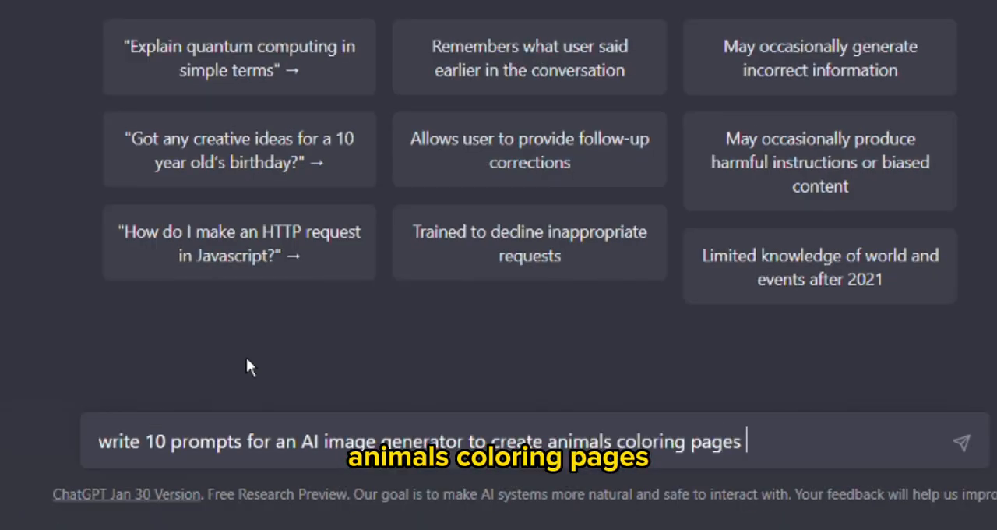
key(Return)
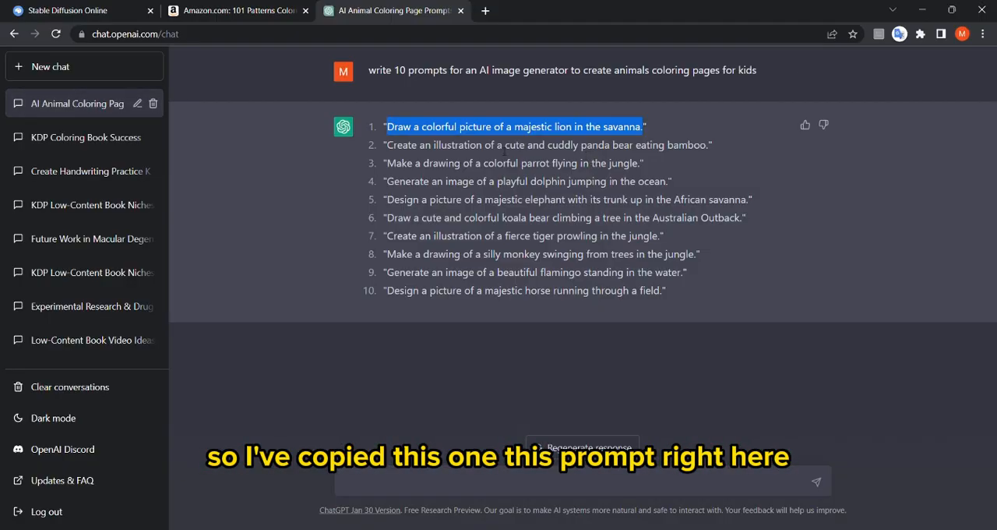
Replace the '?' prompt with the colorless lion prompt ending in 'coloring page'
click(70, 11)
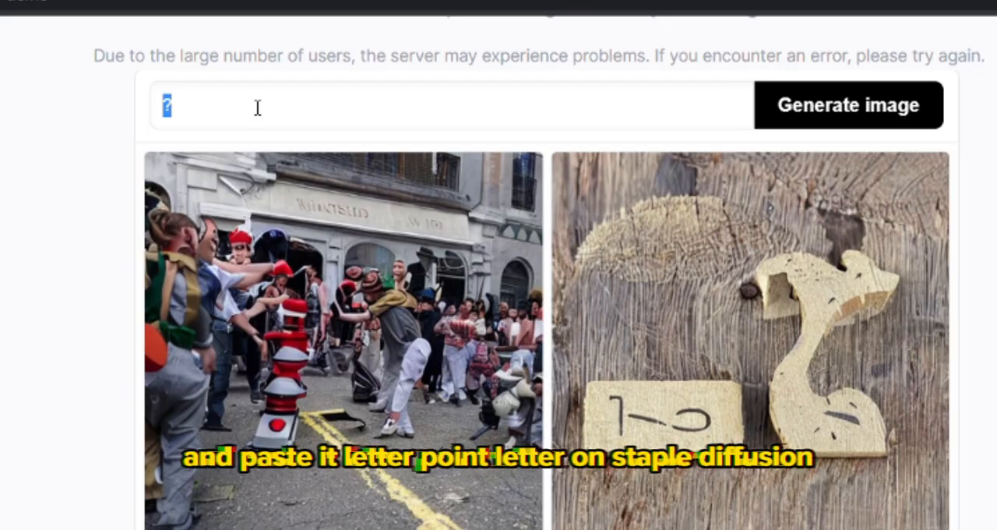
click(848, 106)
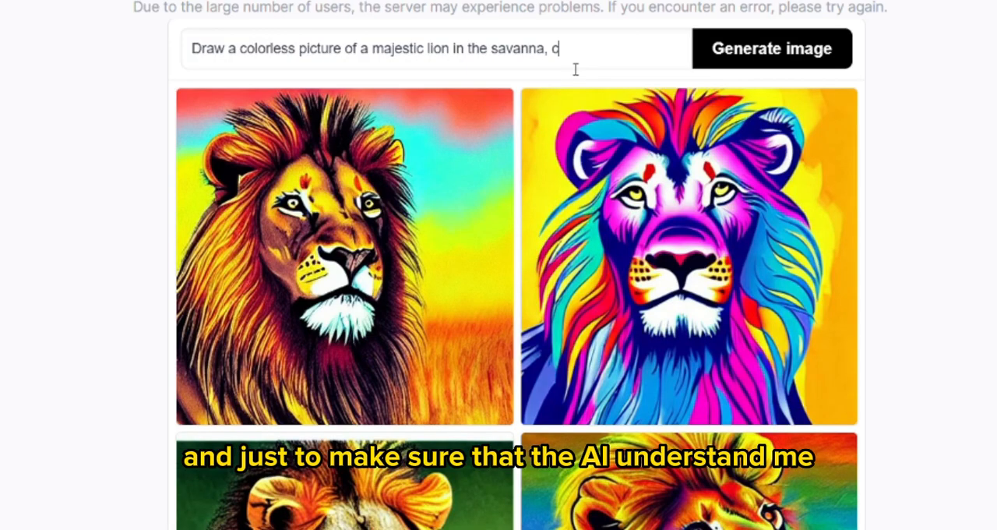
text(oloring)
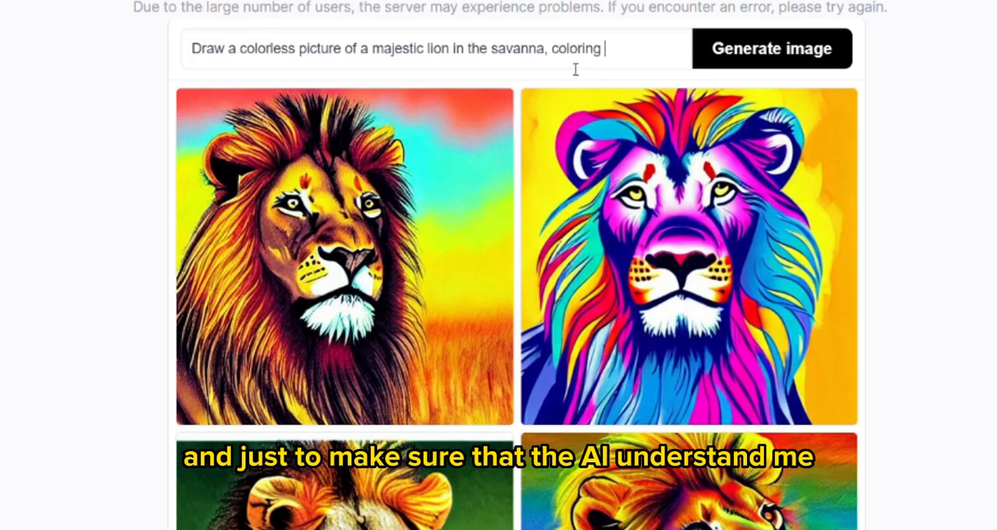
text(page)
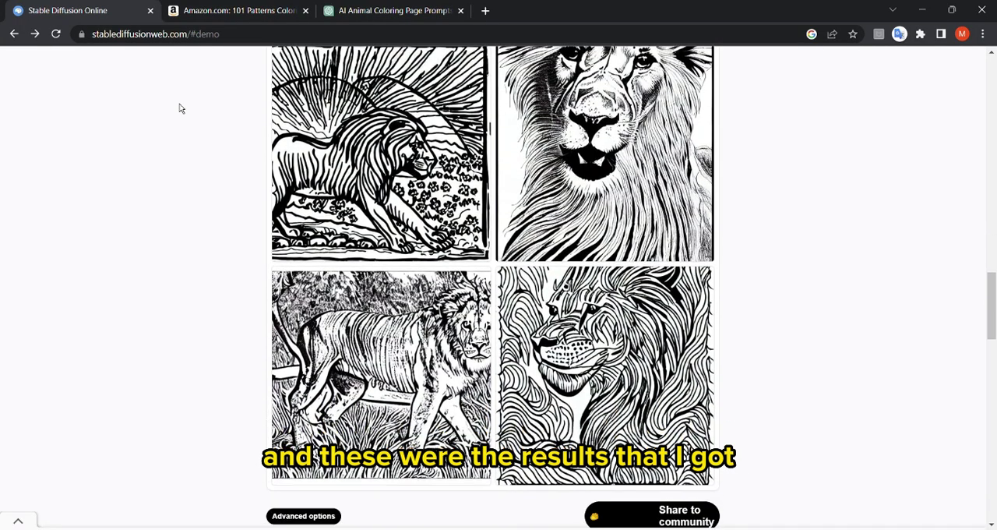
Generate the lion drawings, then submit the panda bear coloring-page prompt
scroll(up, 3)
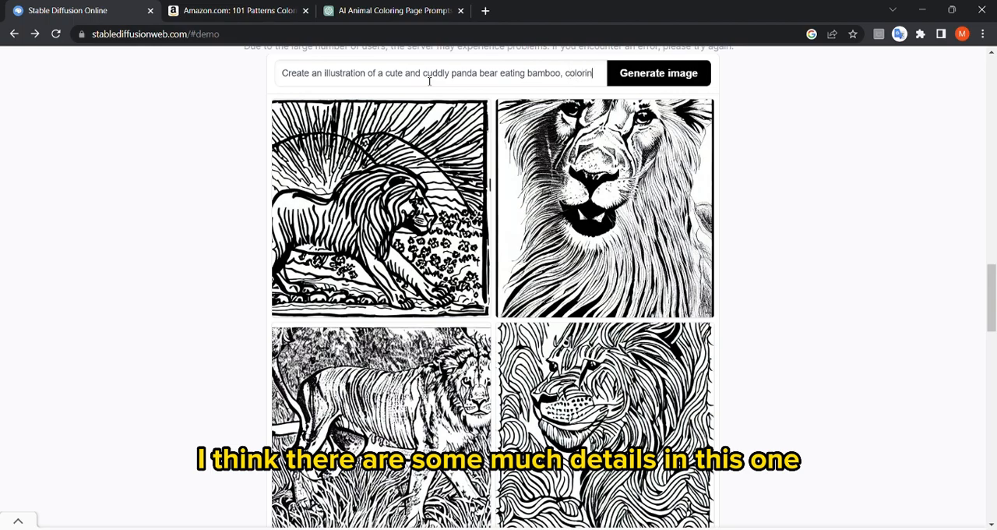
click(658, 73)
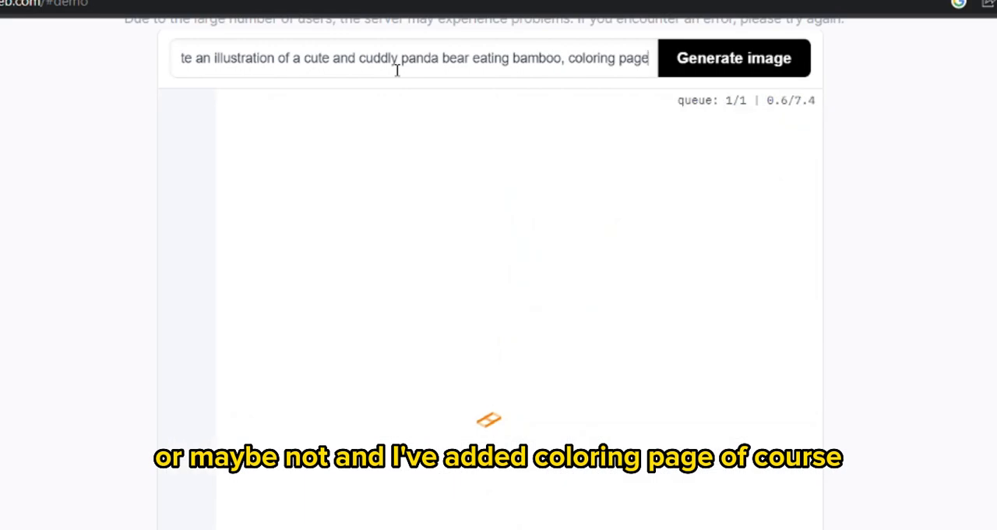
click(733, 58)
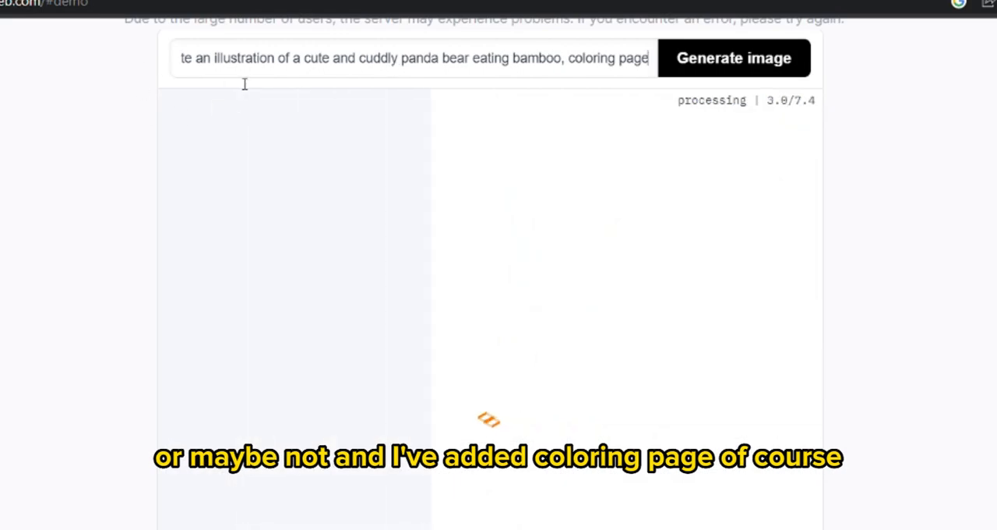
click(393, 11)
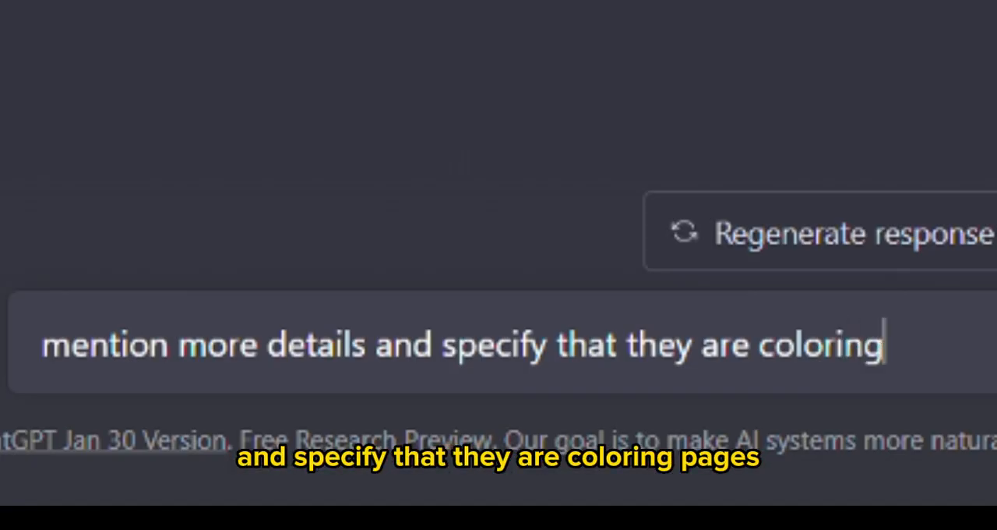
Send 'mention more details and specify that they are coloring page' and review the revised prompts
text(page)
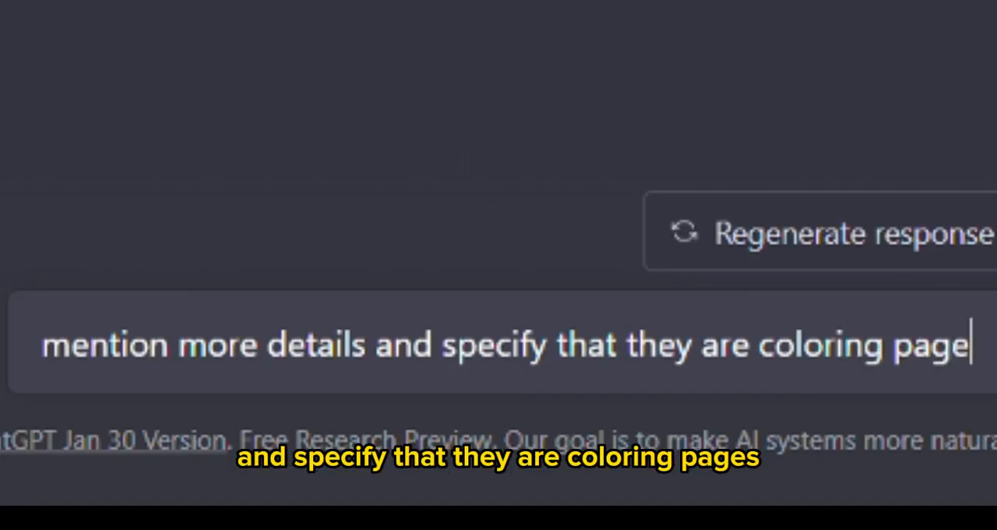
key(Return)
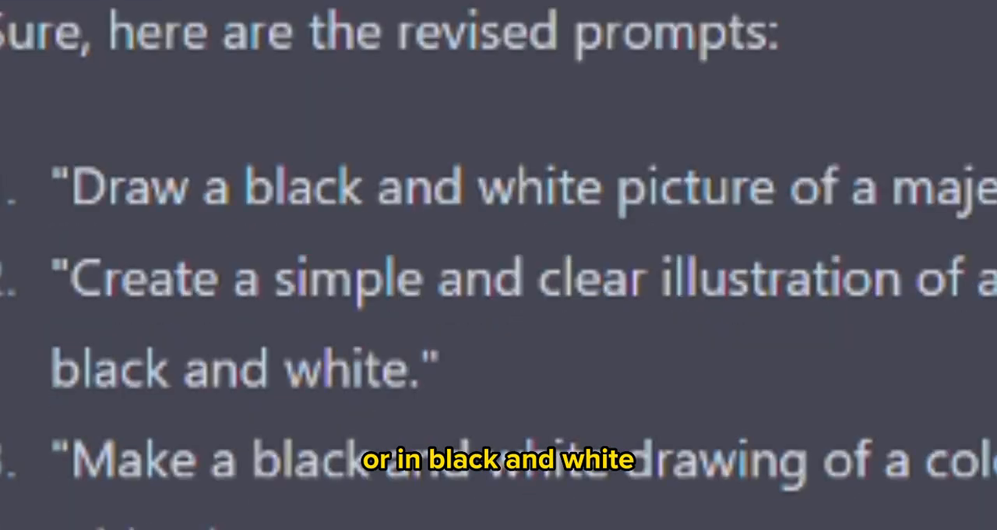
scroll(down, 3)
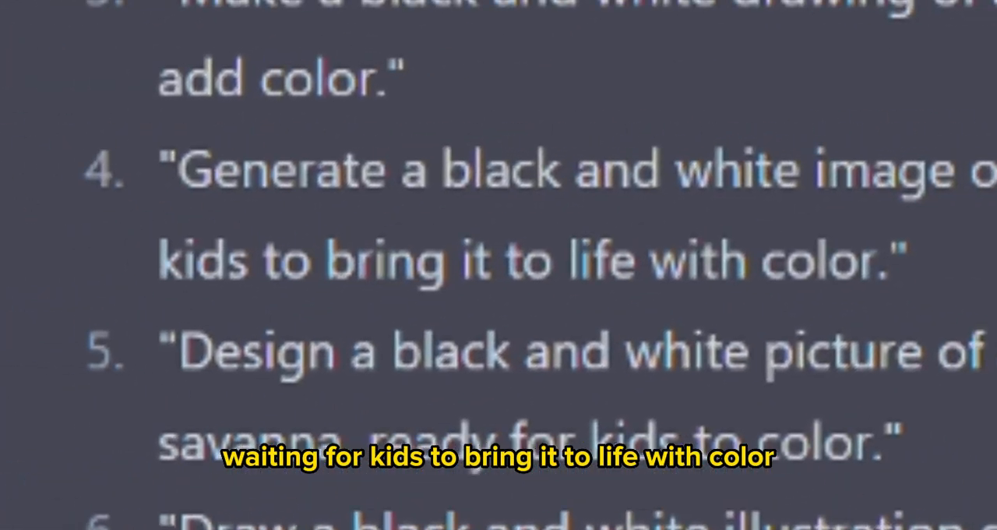
scroll(up, 3)
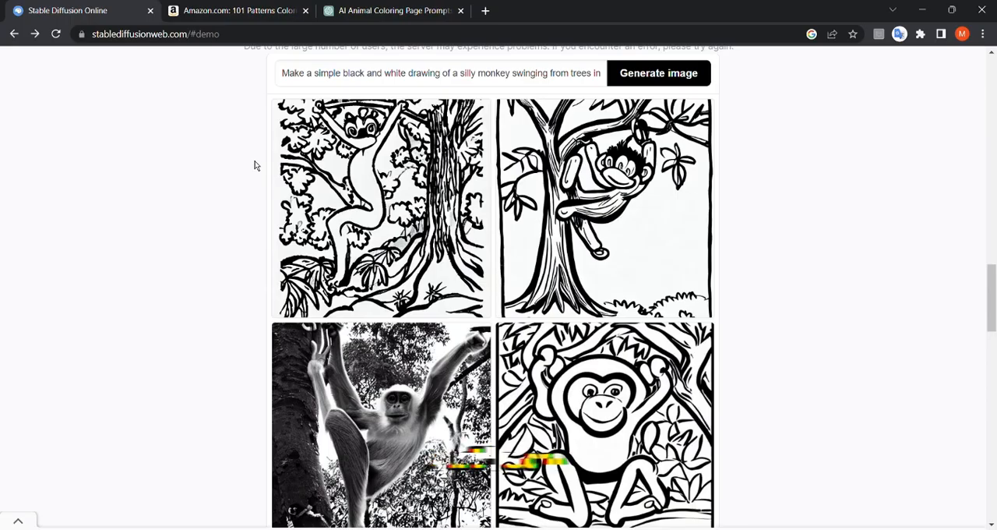
scroll(down, 3)
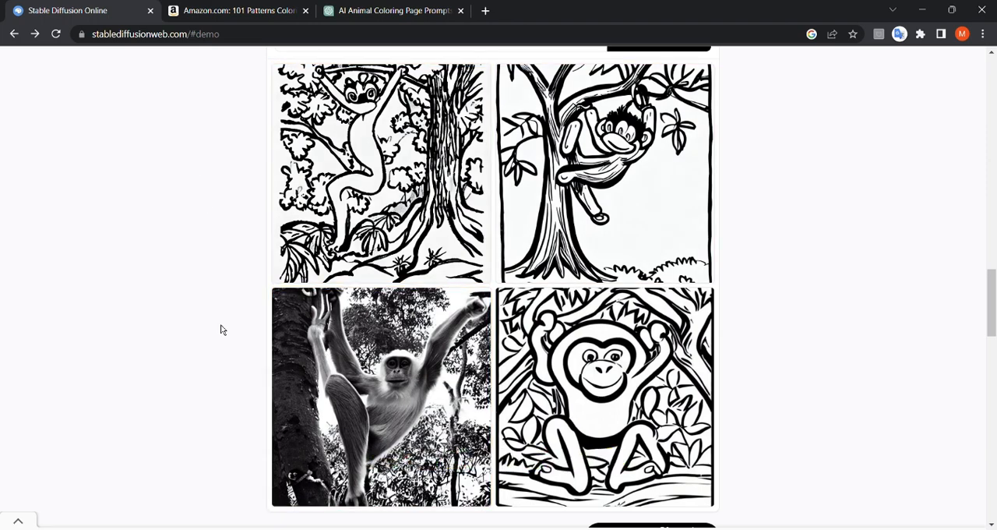
scroll(up, 3)
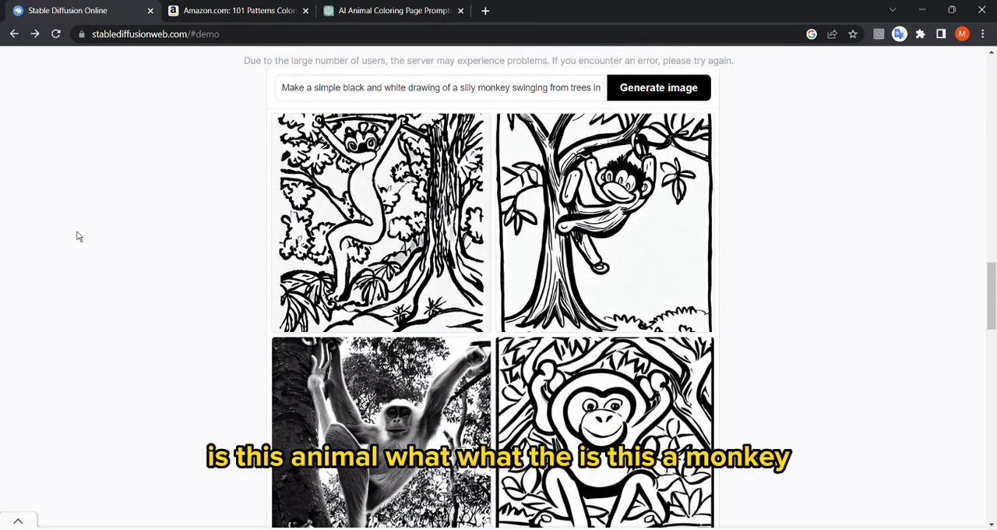